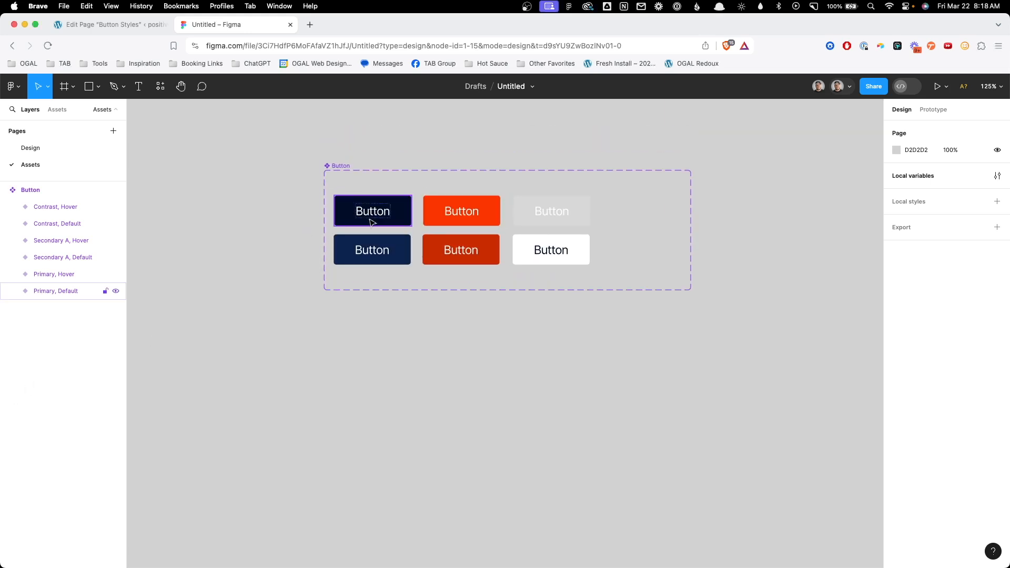
Inspect the Contrast, Secondary A and Primary default button variants in Figma.
left_click(461, 211)
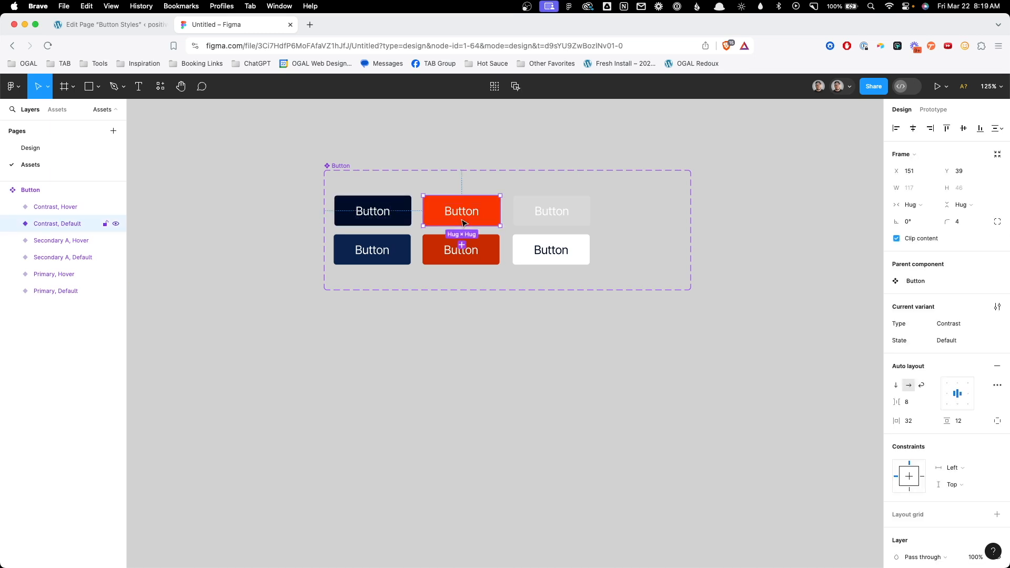
left_click(551, 210)
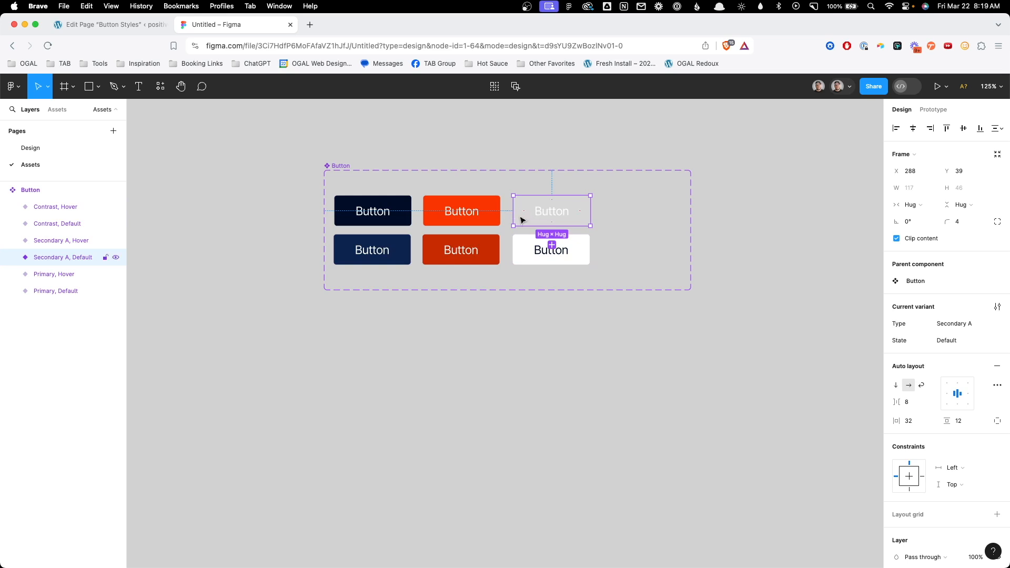
left_click(511, 322)
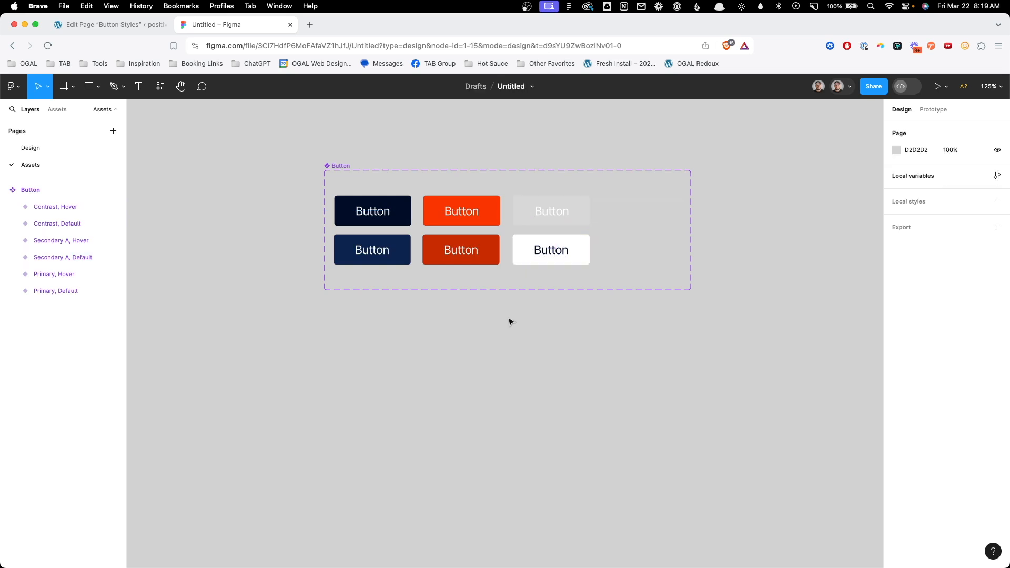
mouse_move(519, 365)
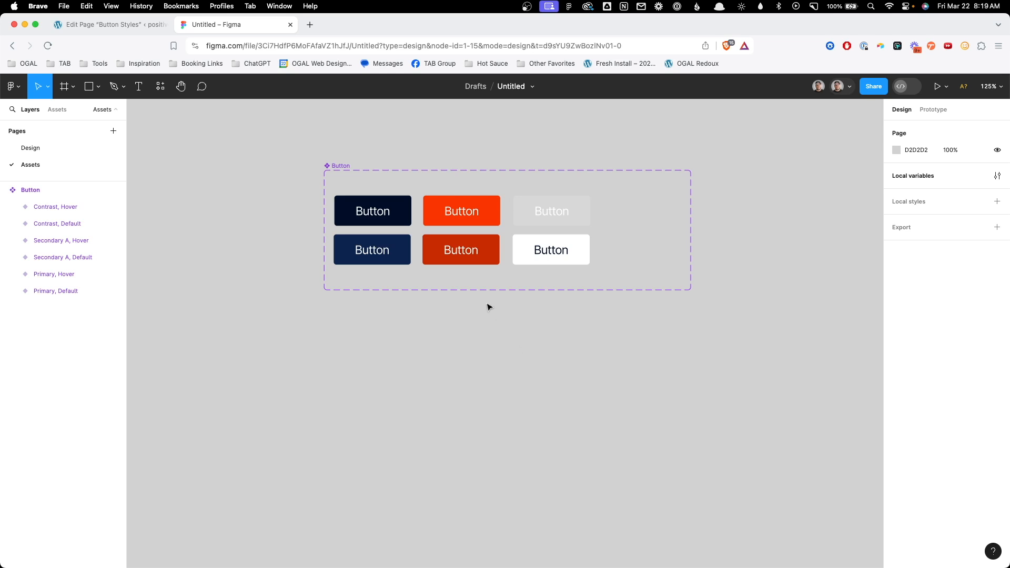
left_click(372, 211)
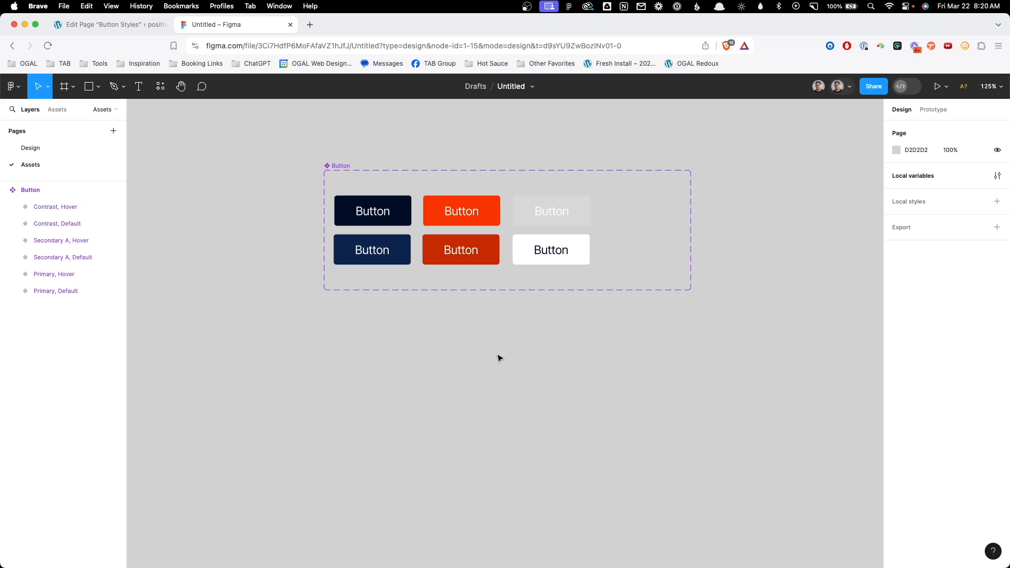
Insert a Button block below Button Styles and enter 'btn' as a new style name.
left_click(107, 25)
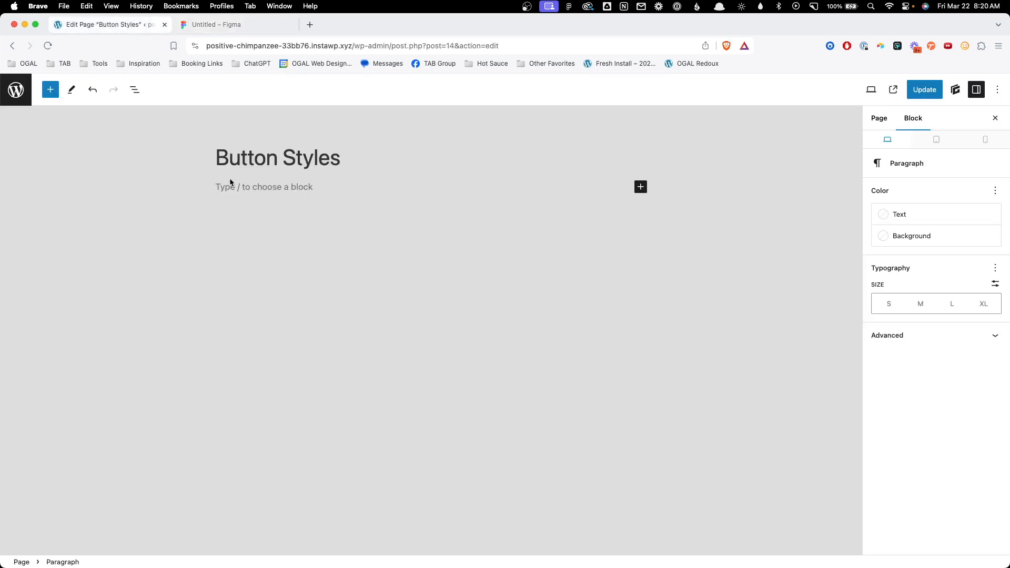
type("/butt")
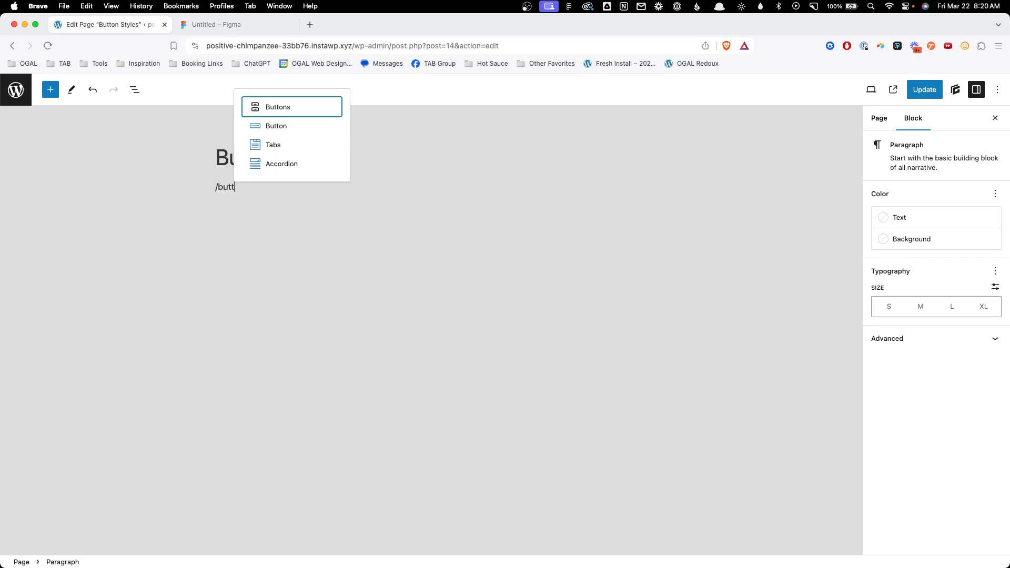
left_click(276, 126)
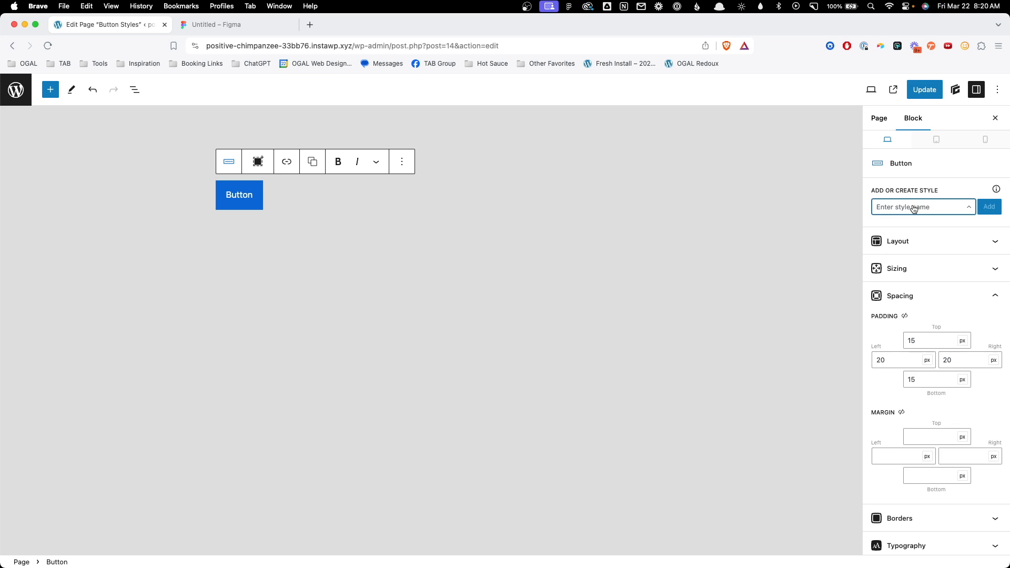
type("btn")
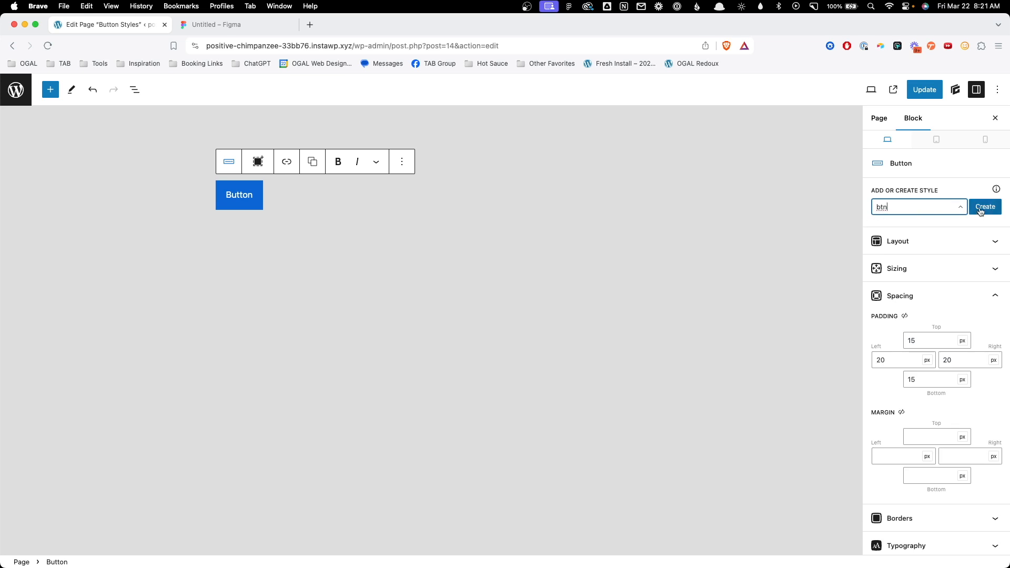
Create the .btn style by moving the button's local styles into it, and start editing.
left_click(985, 207)
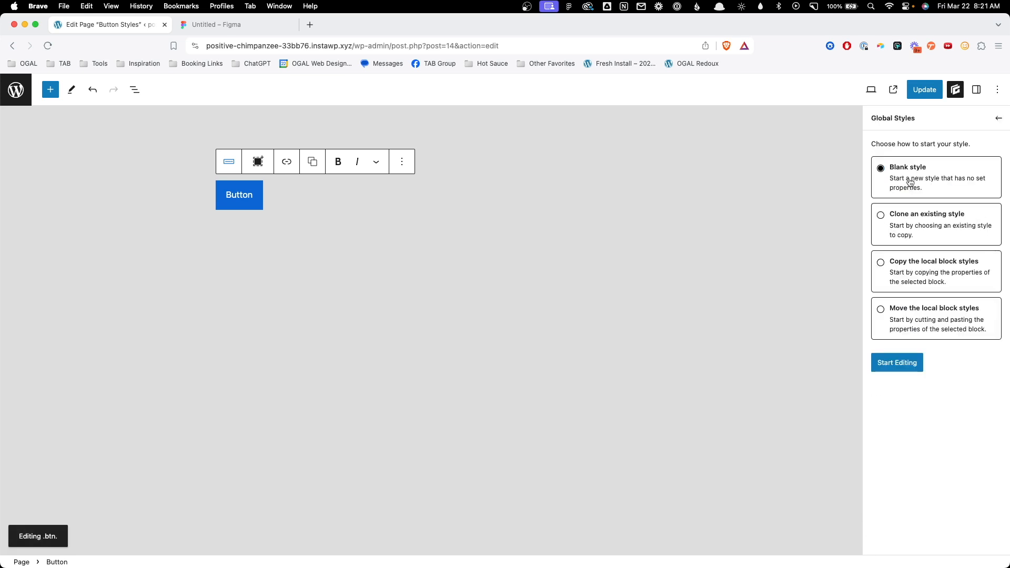
mouse_move(913, 305)
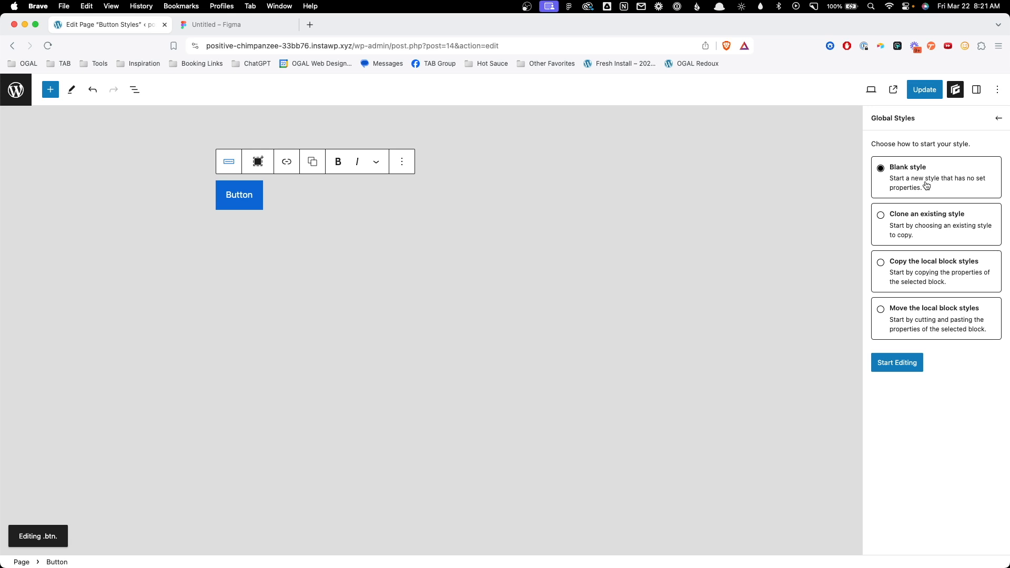
mouse_move(931, 316)
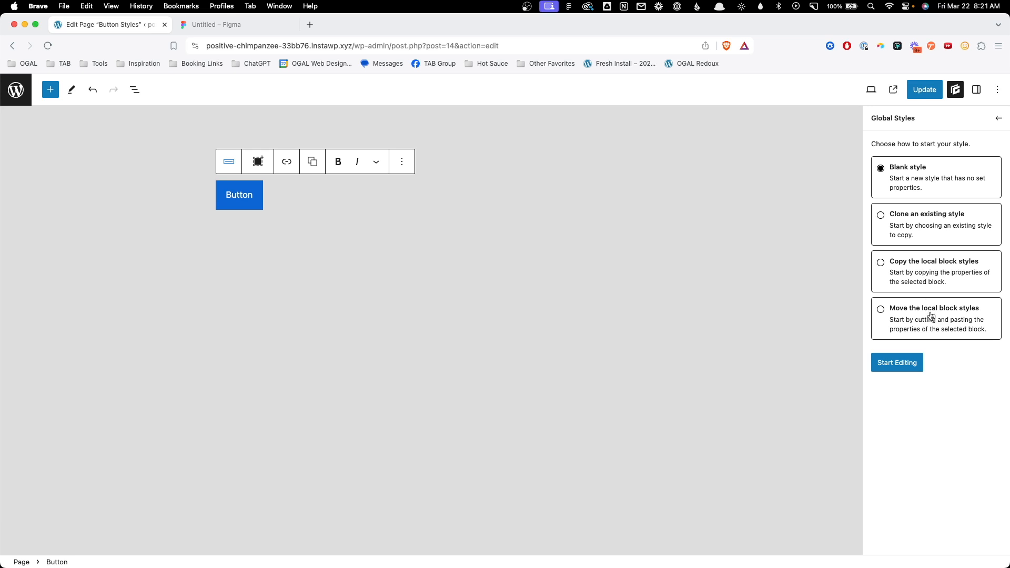
left_click(880, 309)
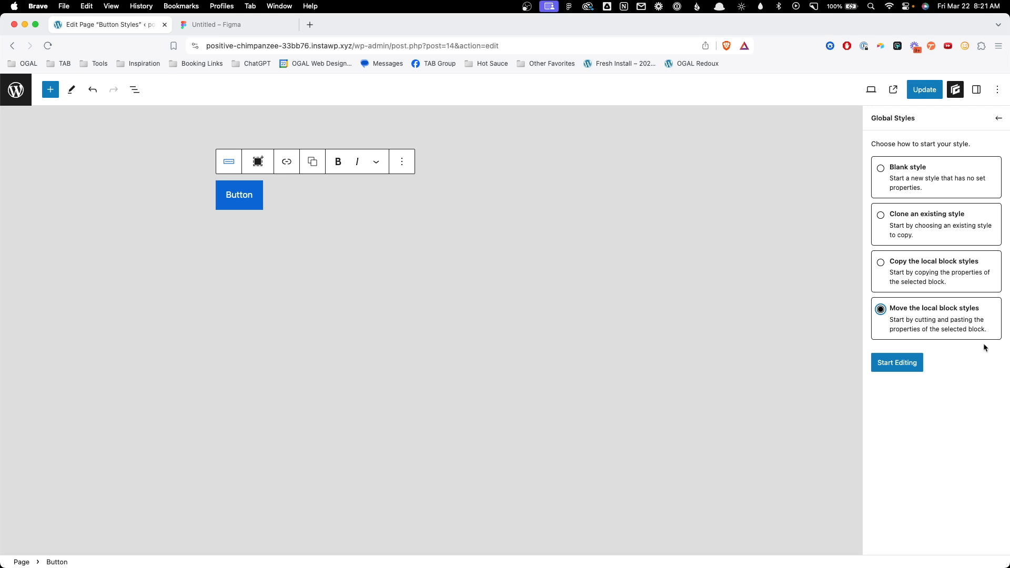
mouse_move(936, 385)
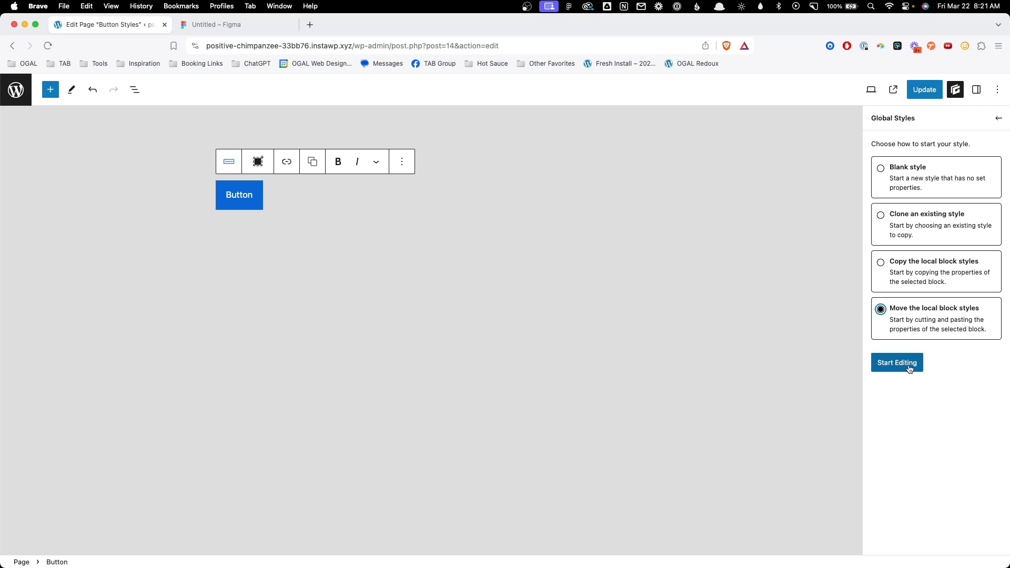
left_click(897, 362)
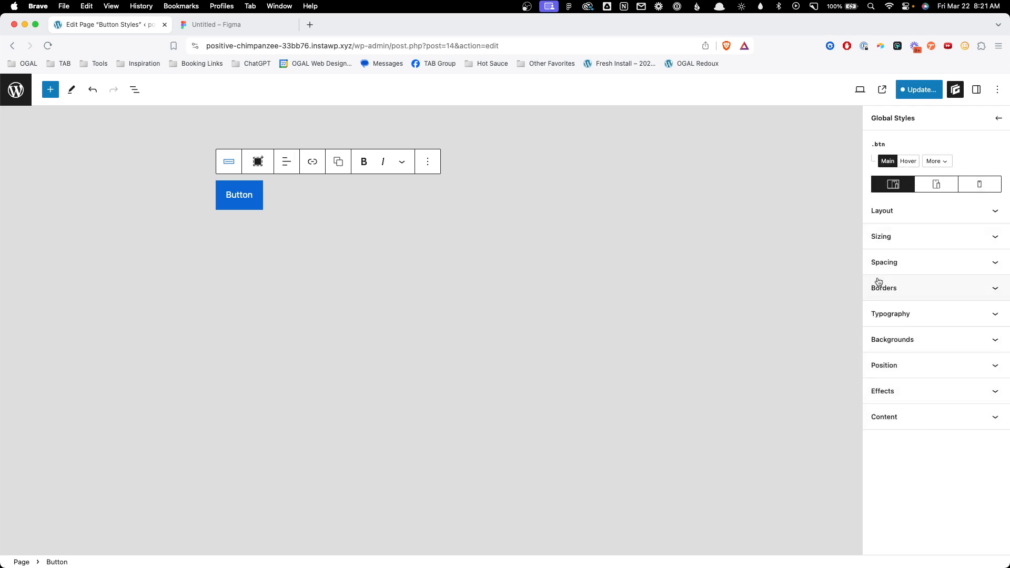
Set the .btn padding to 1em top and bottom, 2em left and right.
left_click(884, 261)
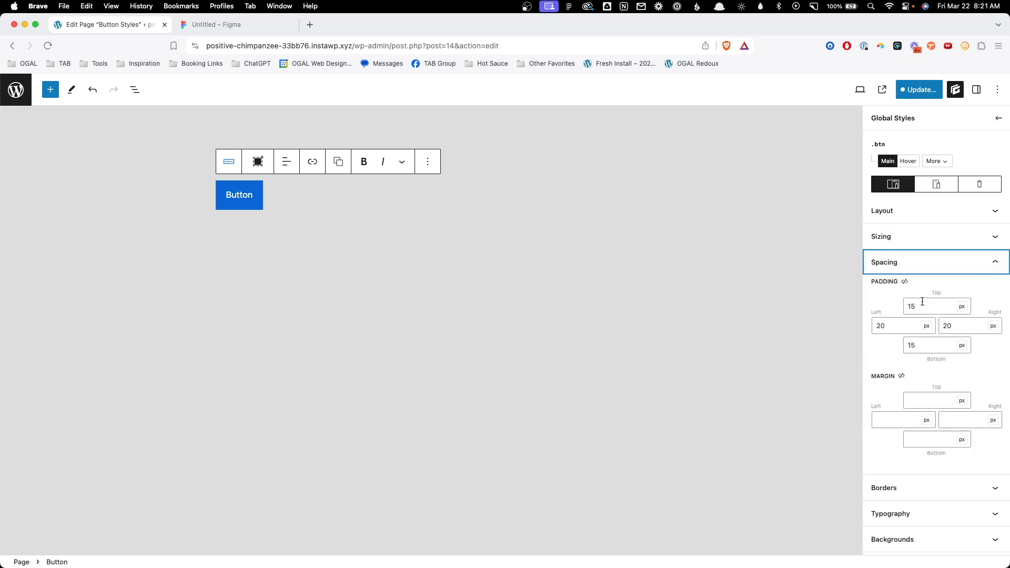
left_click(930, 306)
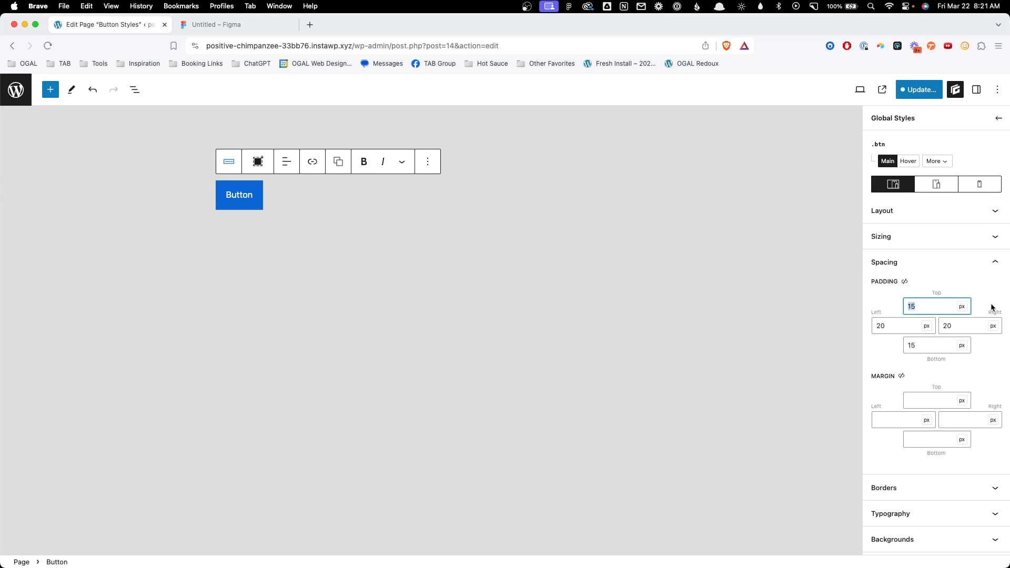
mouse_move(978, 308)
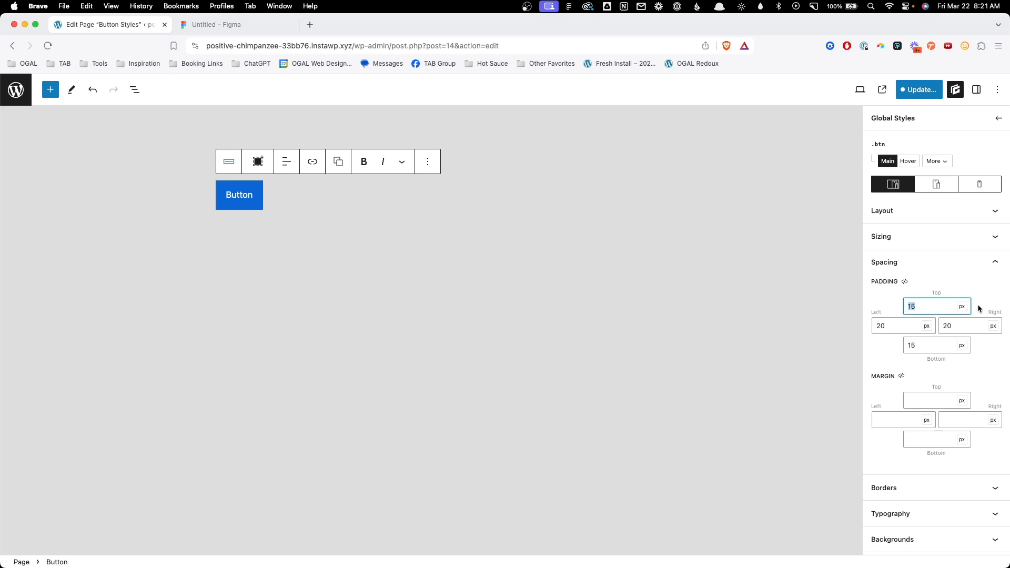
type("1")
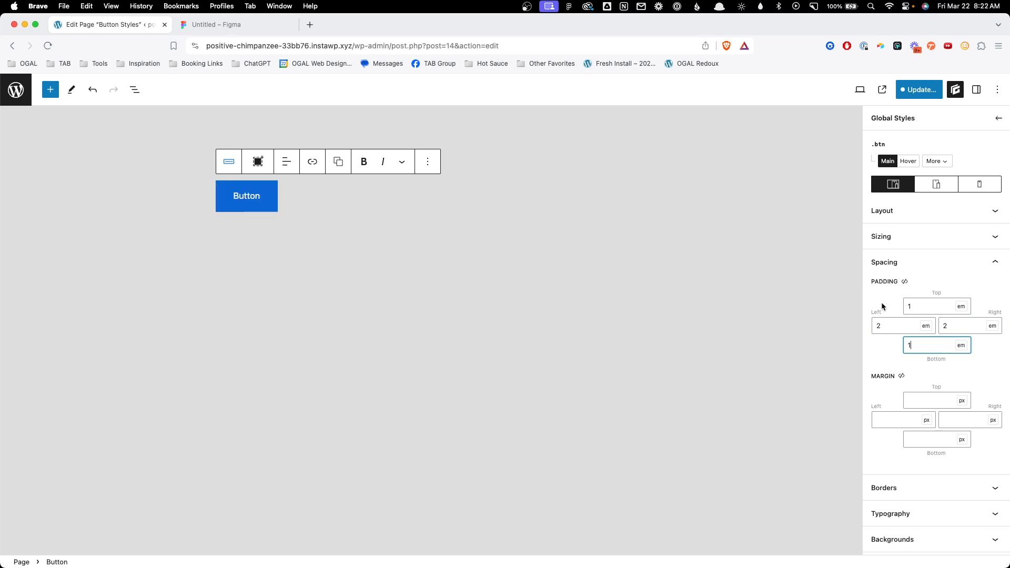
left_click(235, 25)
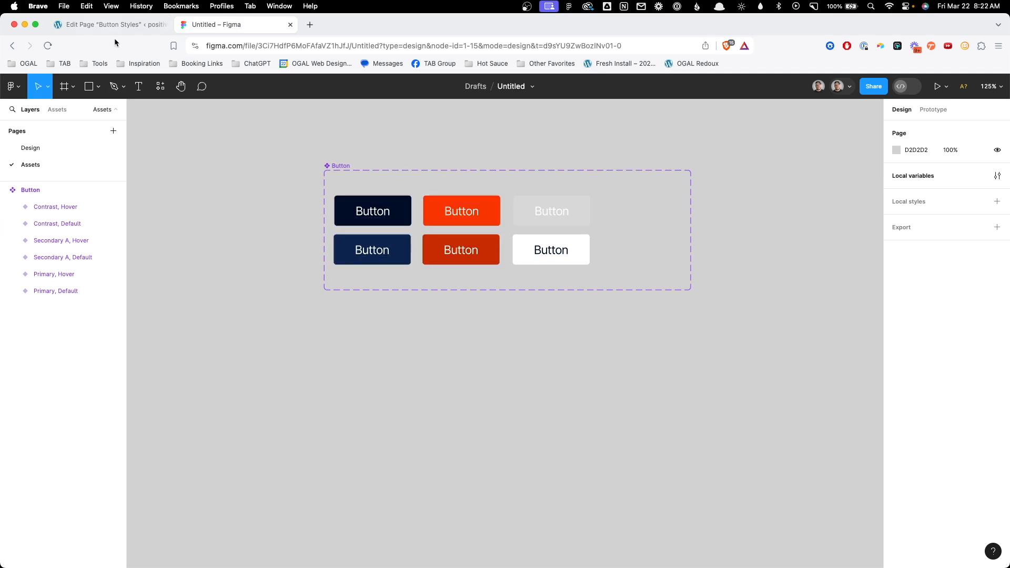
Review the Primary default button variant on the Figma canvas.
left_click(103, 25)
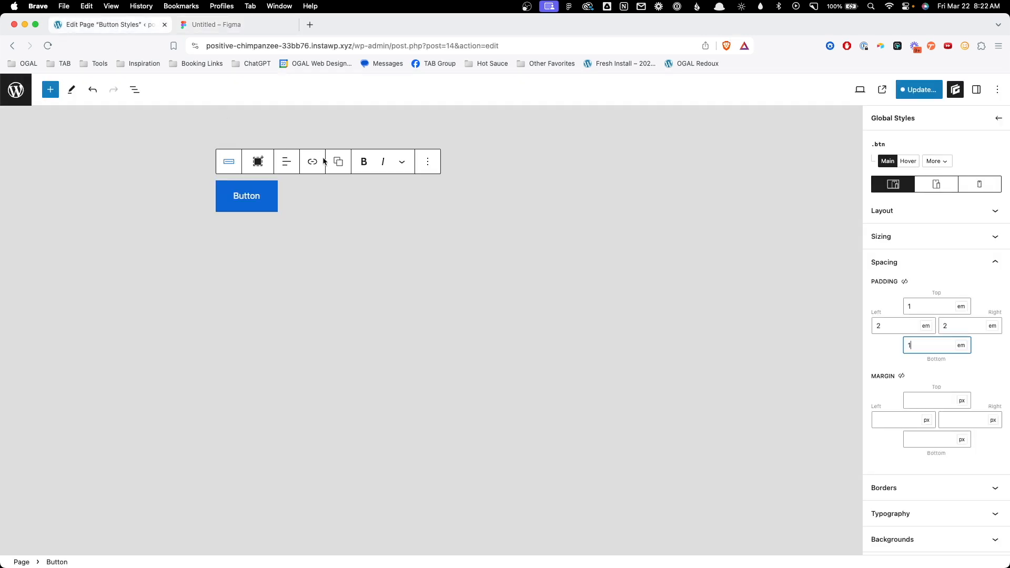
left_click(219, 25)
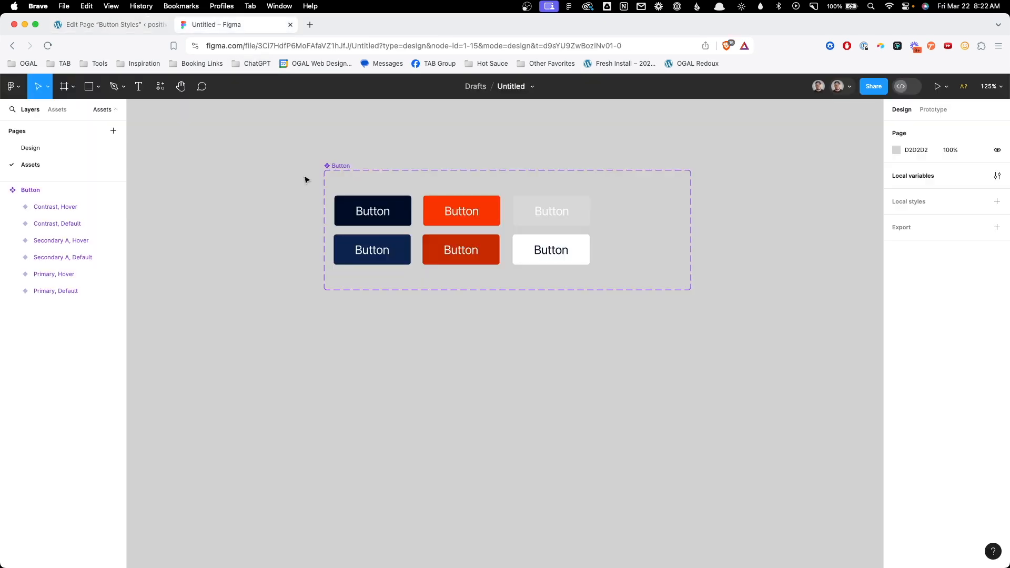
left_click(372, 210)
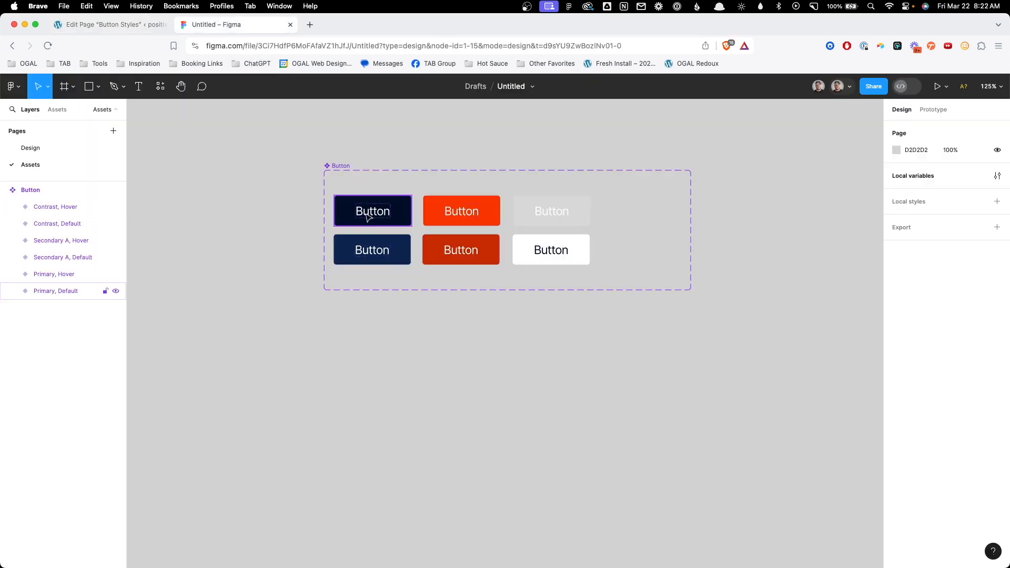
mouse_move(387, 217)
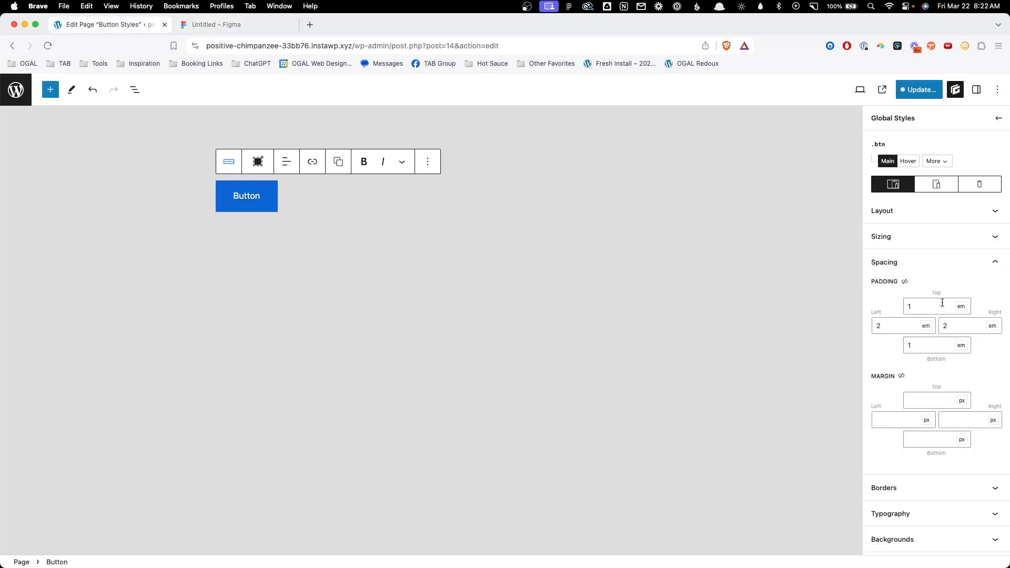
Give the .btn style white text and a 6 px border radius.
left_click(890, 514)
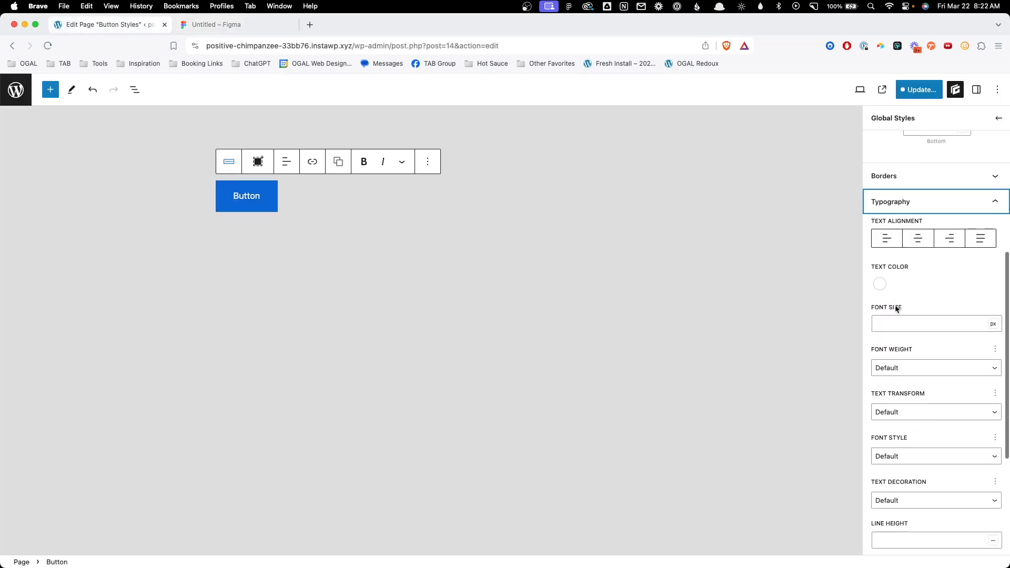
left_click(879, 283)
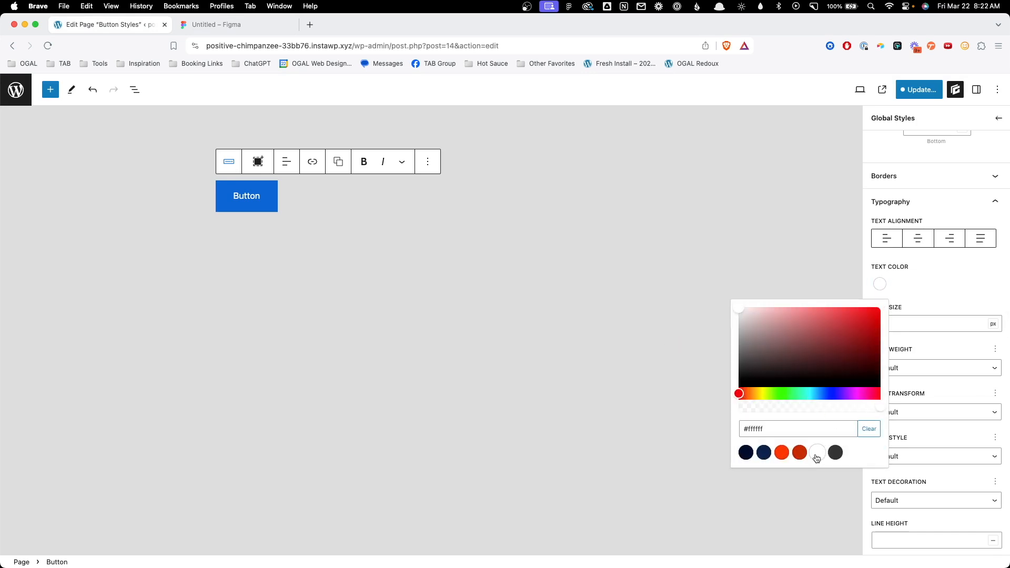
left_click(879, 283)
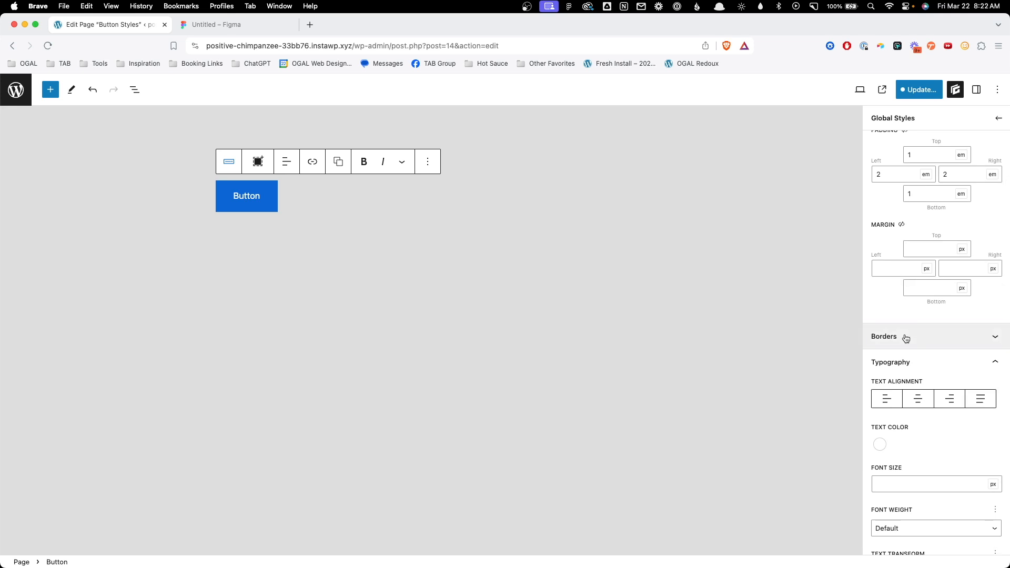
left_click(884, 337)
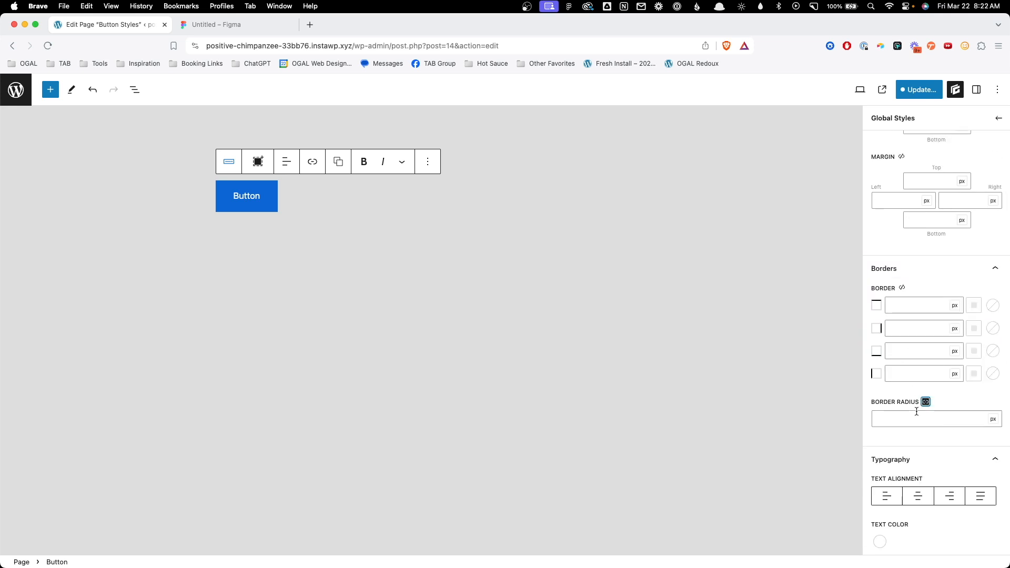
type("6")
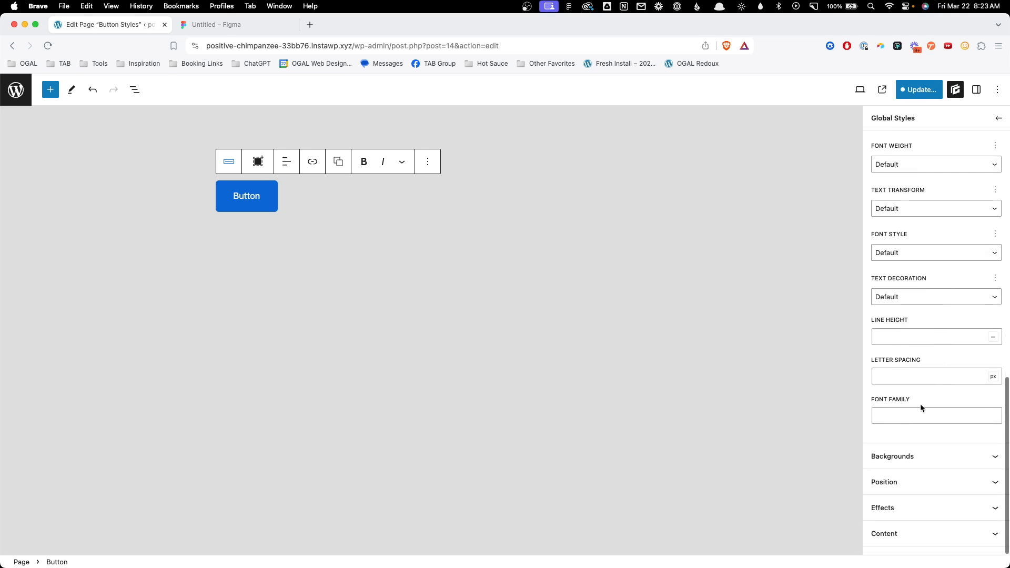
Set the .btn background to the dark navy swatch and save the page with Update.
left_click(880, 405)
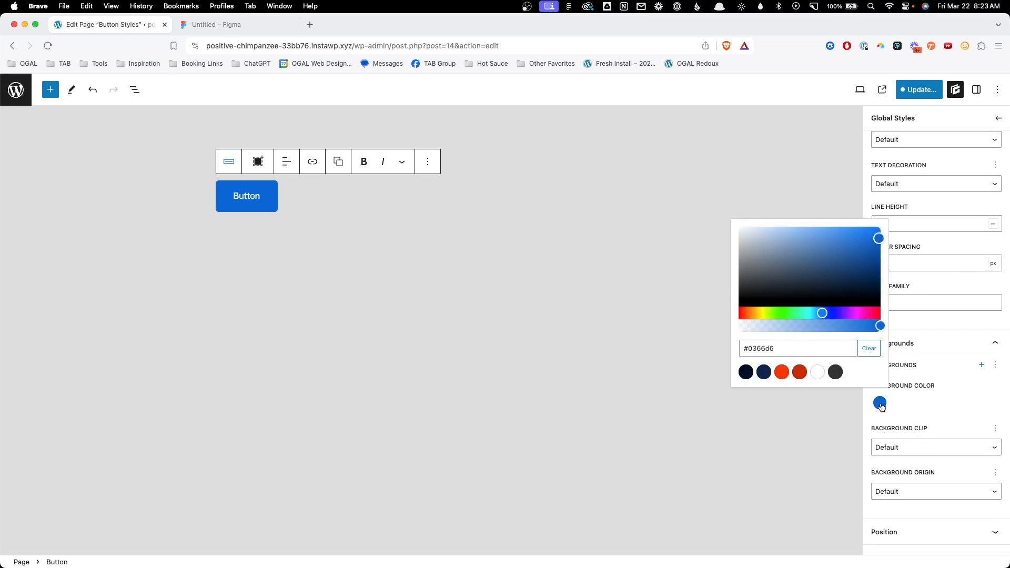
left_click(745, 372)
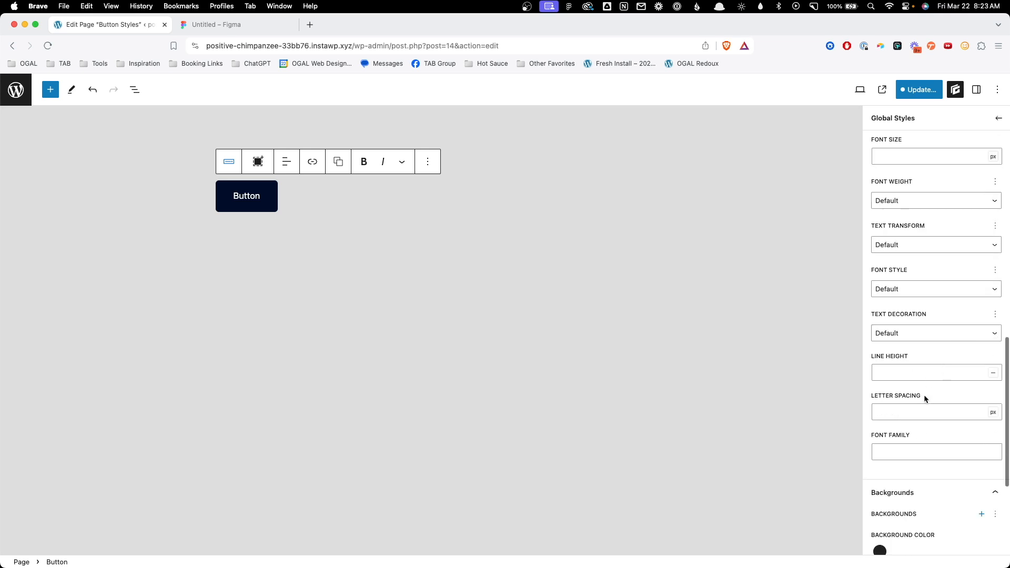
left_click(879, 549)
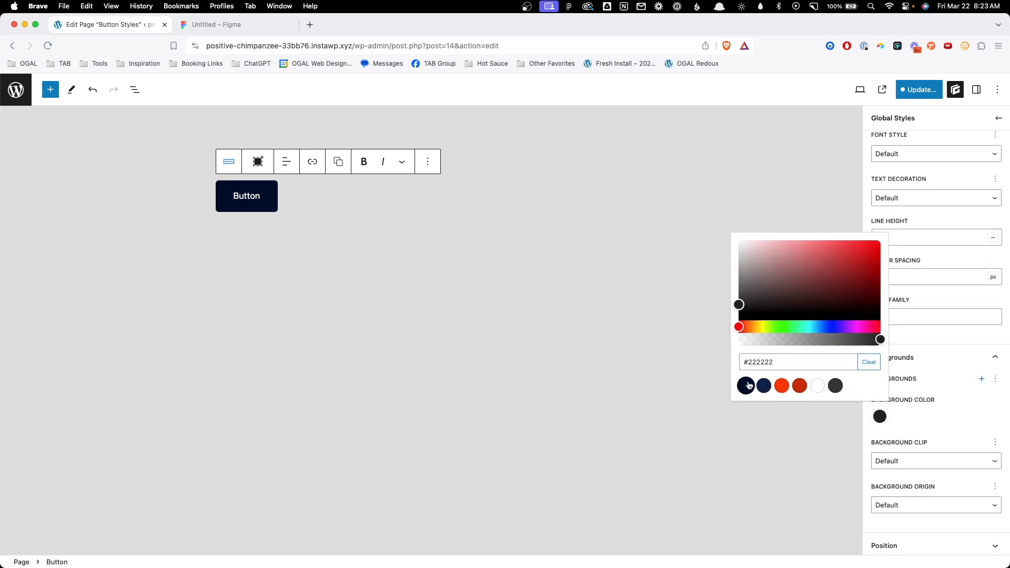
left_click(763, 385)
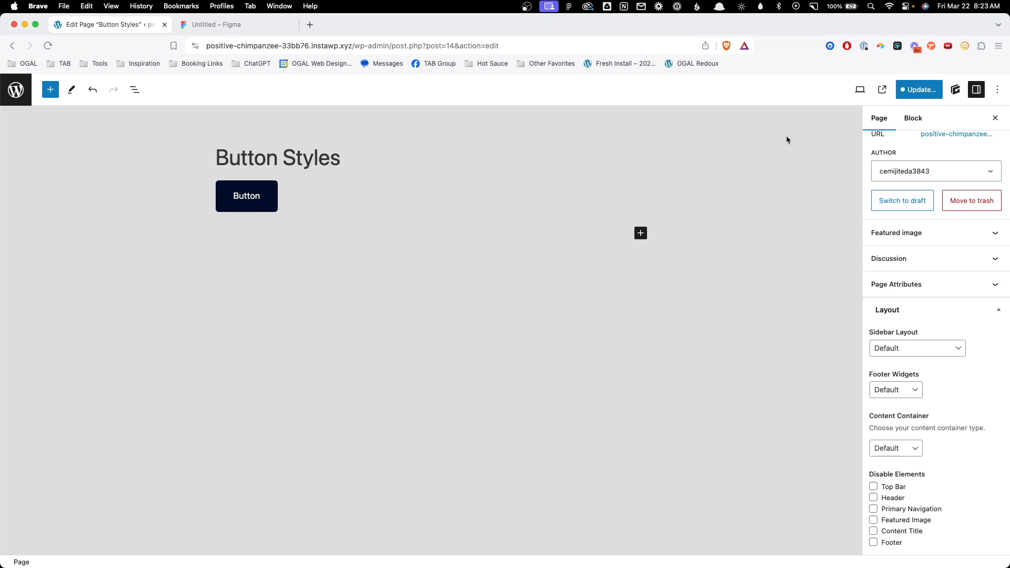
left_click(918, 90)
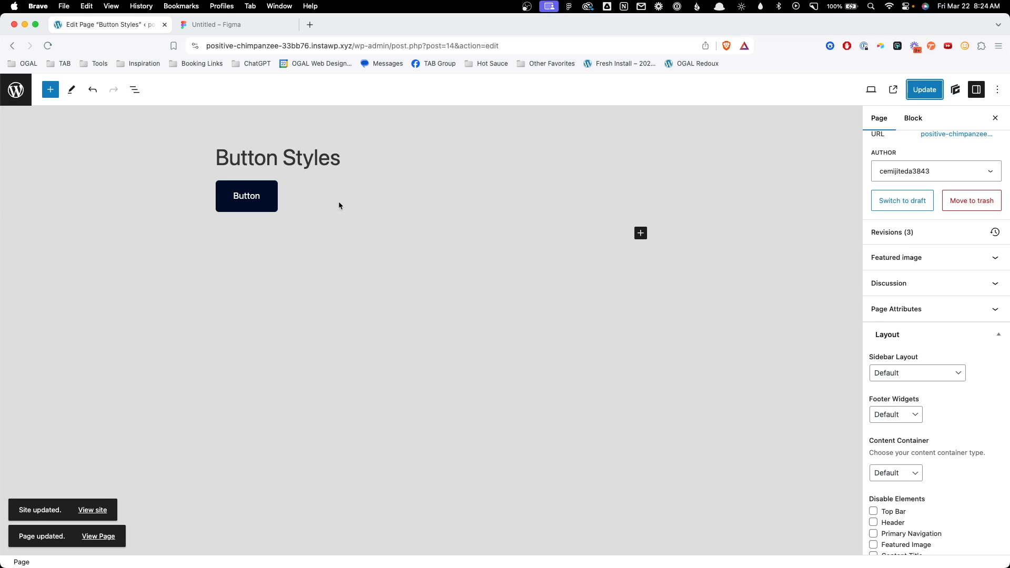
left_click(216, 25)
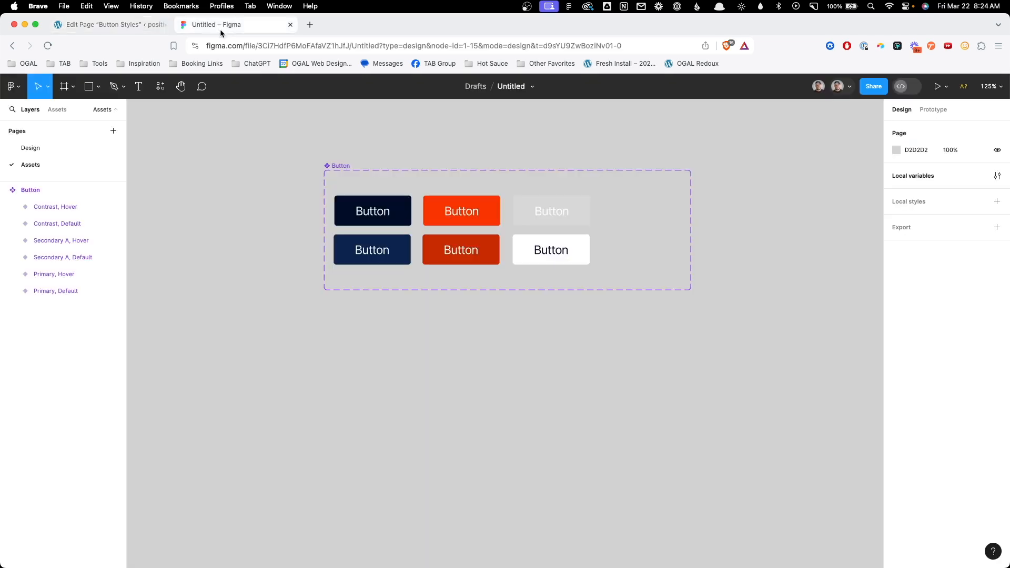
left_click(551, 250)
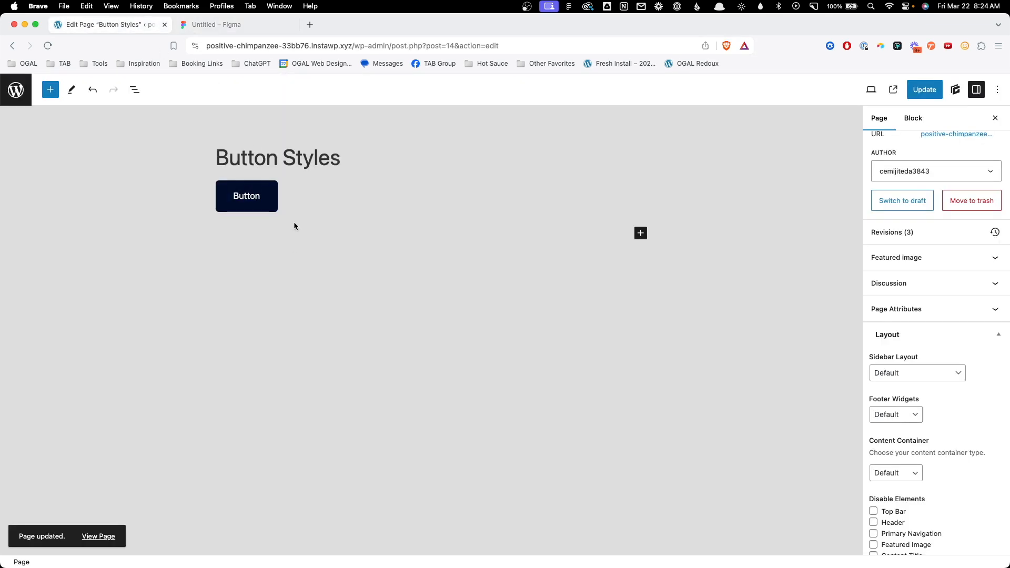
Insert a Button block with the btn style and clear its local styles.
type("/butt")
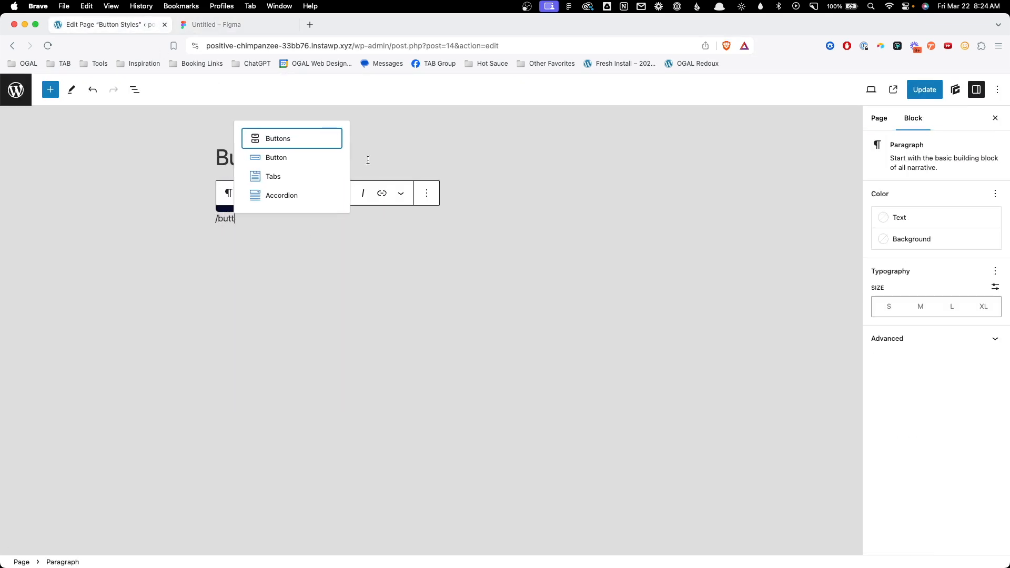
left_click(275, 157)
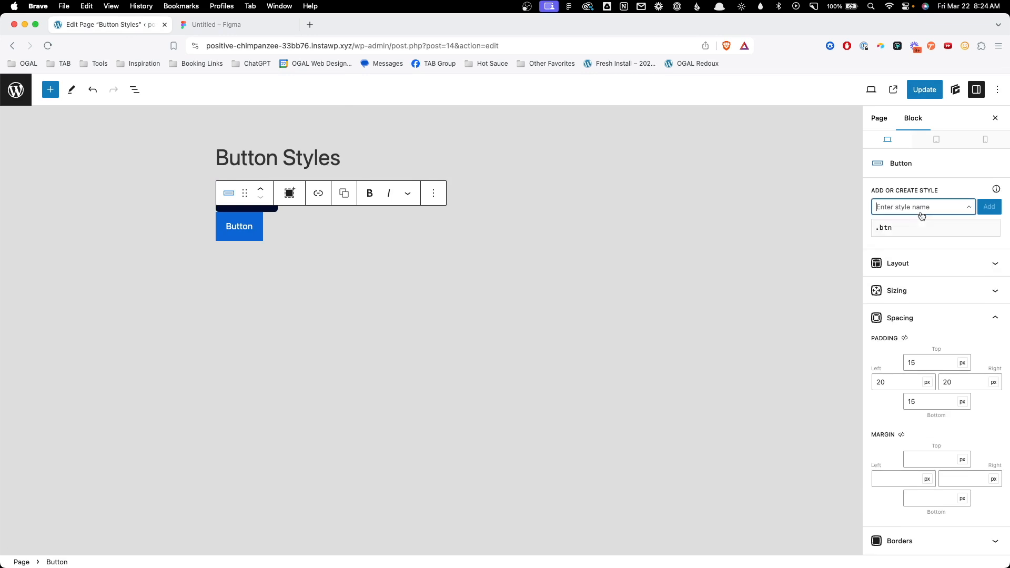
type("btn")
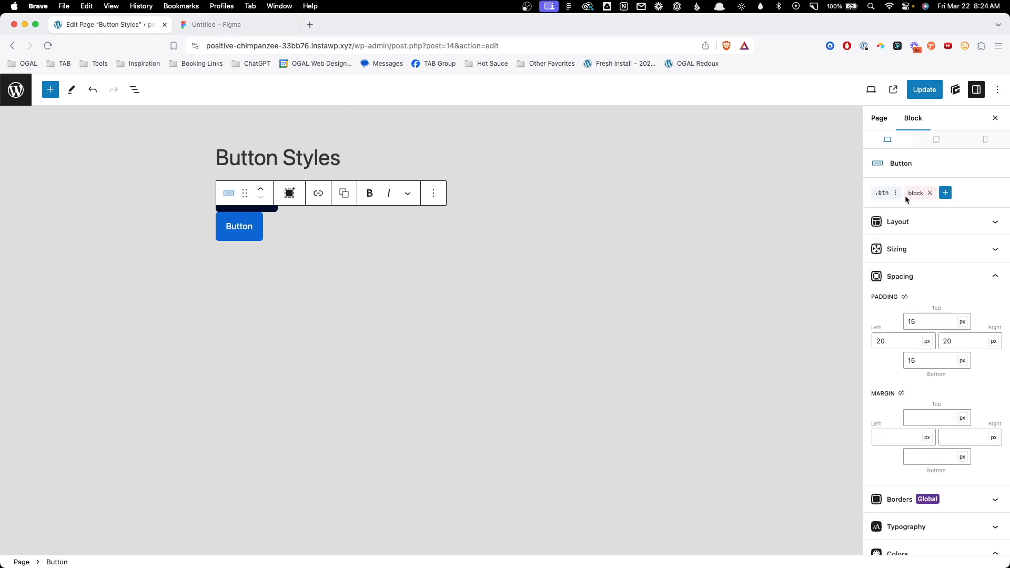
mouse_move(930, 192)
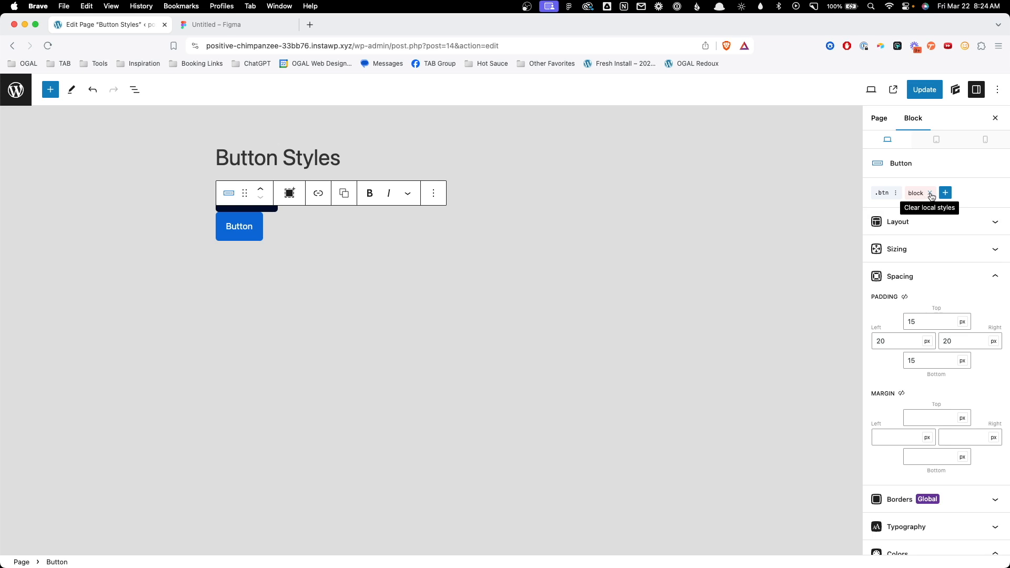
left_click(930, 192)
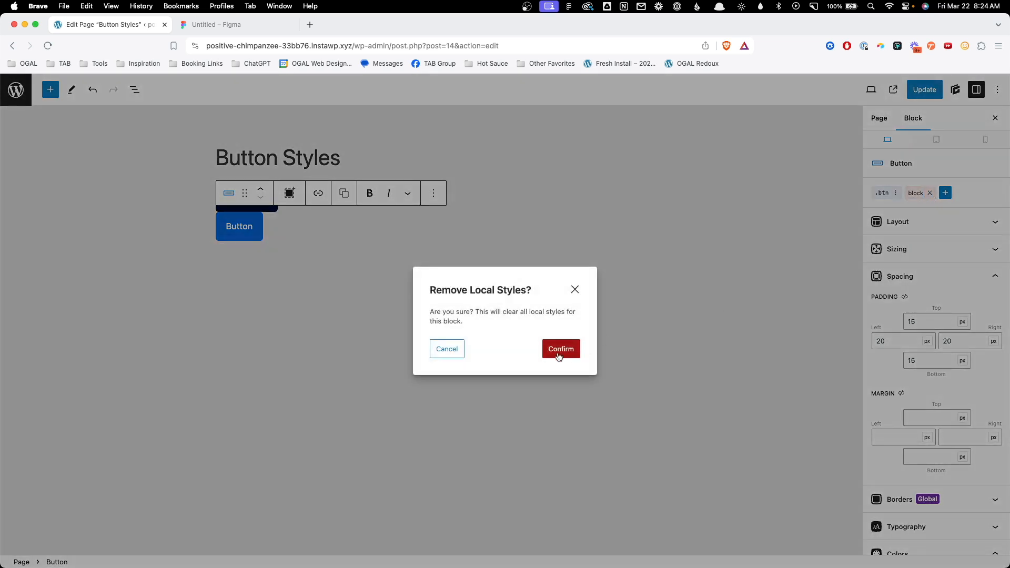
left_click(559, 348)
type("/butt")
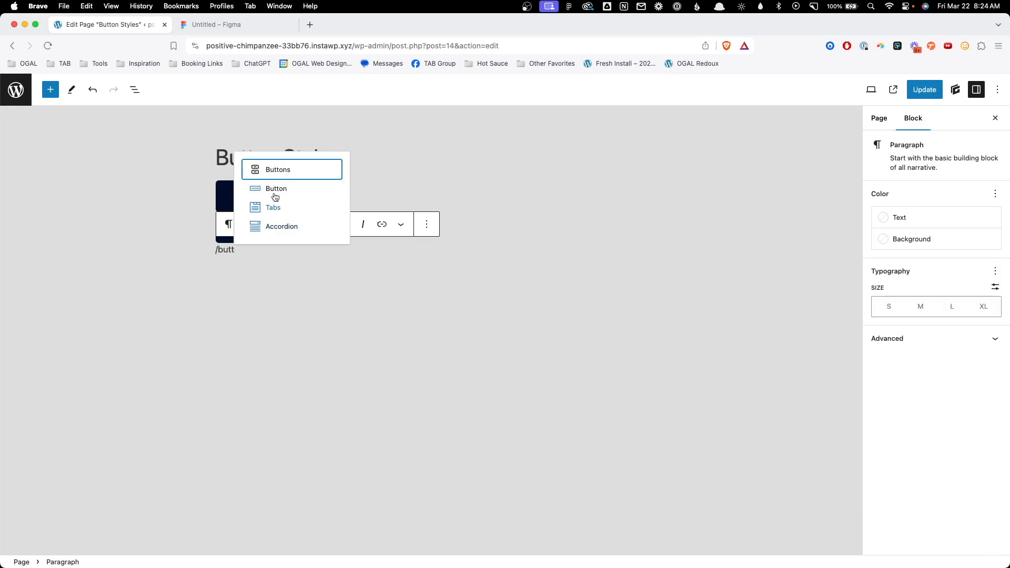
Insert another Button block, apply the existing .btn style, and confirm removing local styles.
left_click(276, 188)
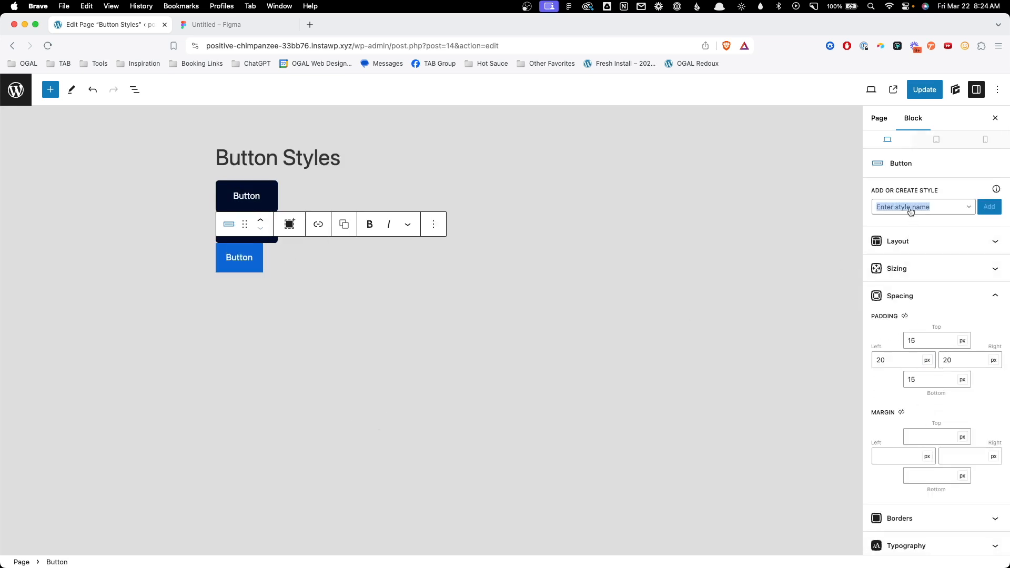
type("btn")
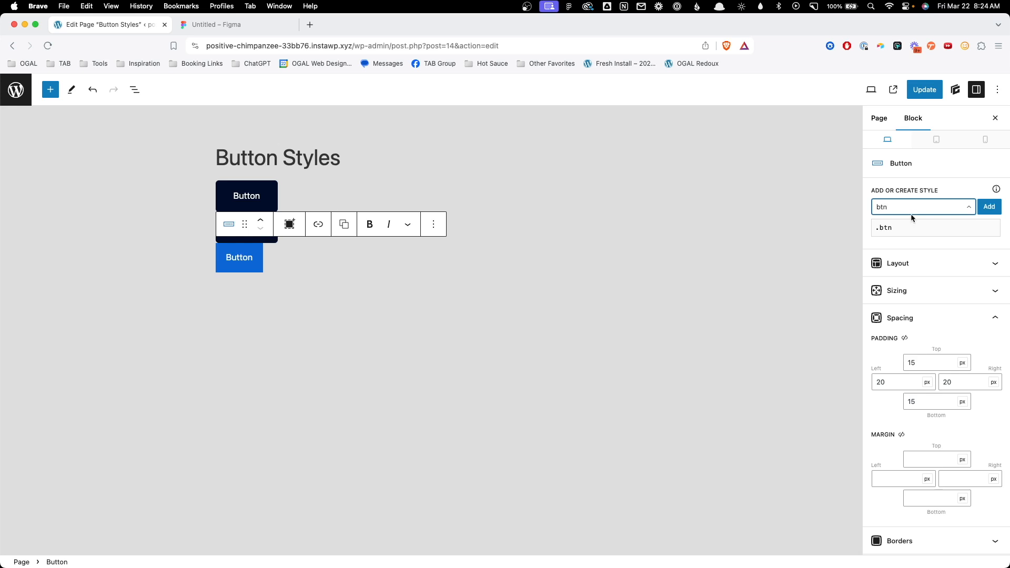
left_click(989, 207)
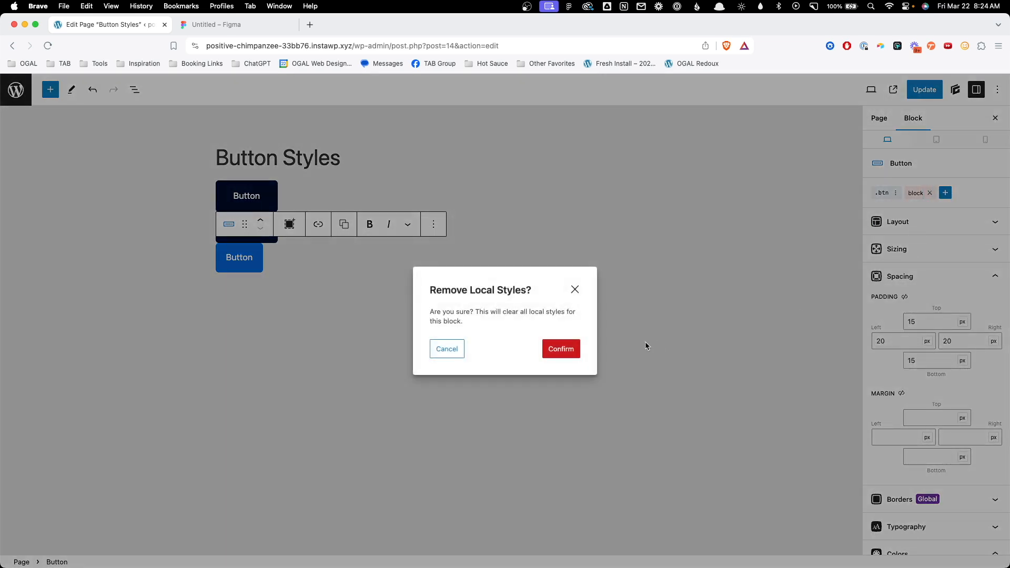
left_click(560, 348)
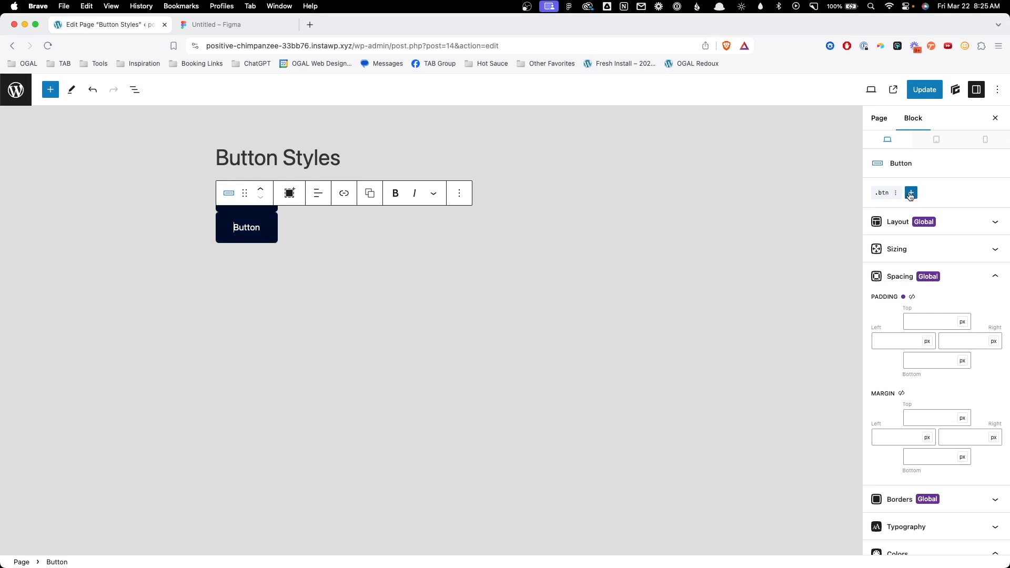
Add and create a blank .btn--contrast style on the button, then open it for editing.
left_click(911, 192)
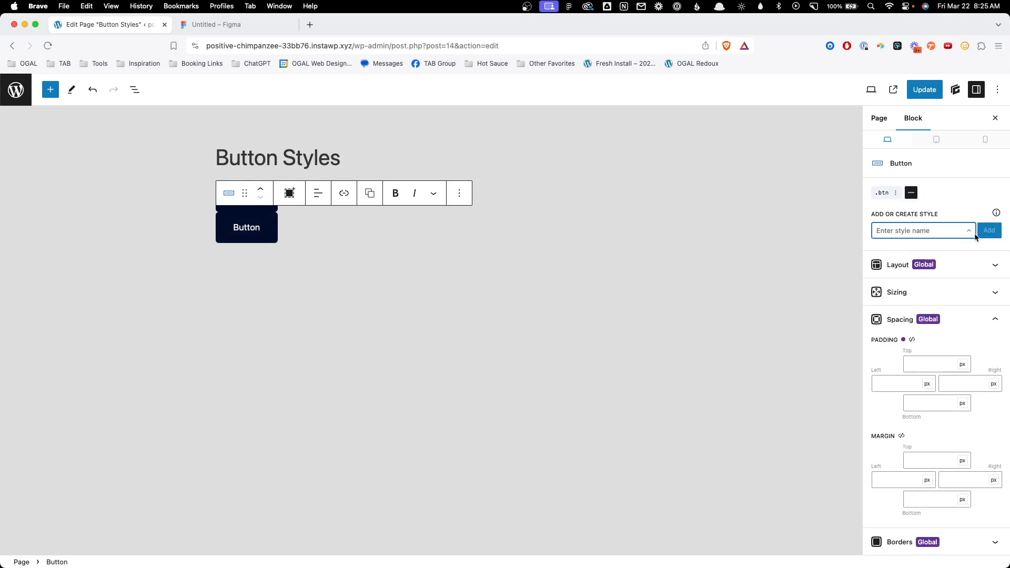
type("btn--")
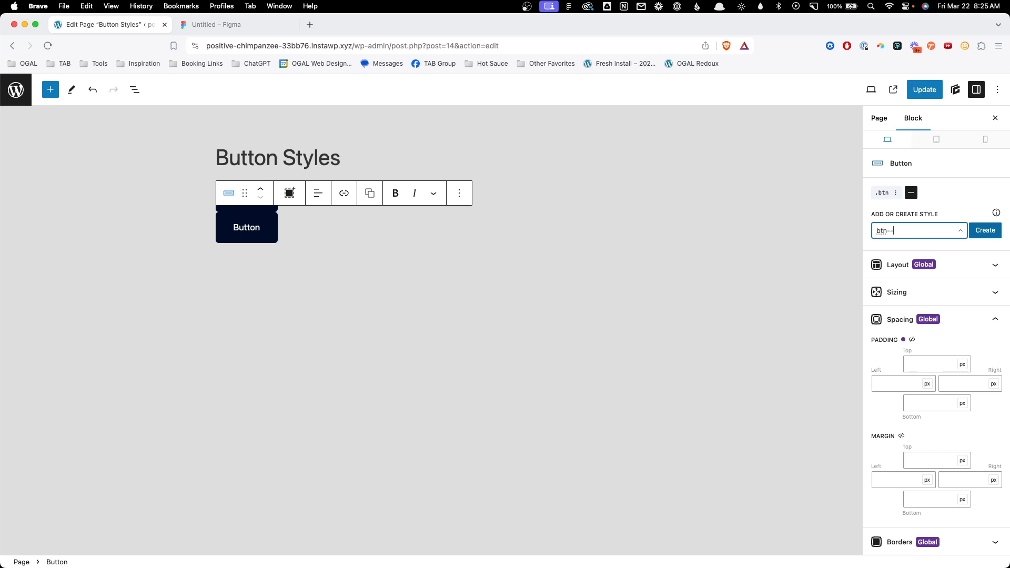
type("contrast")
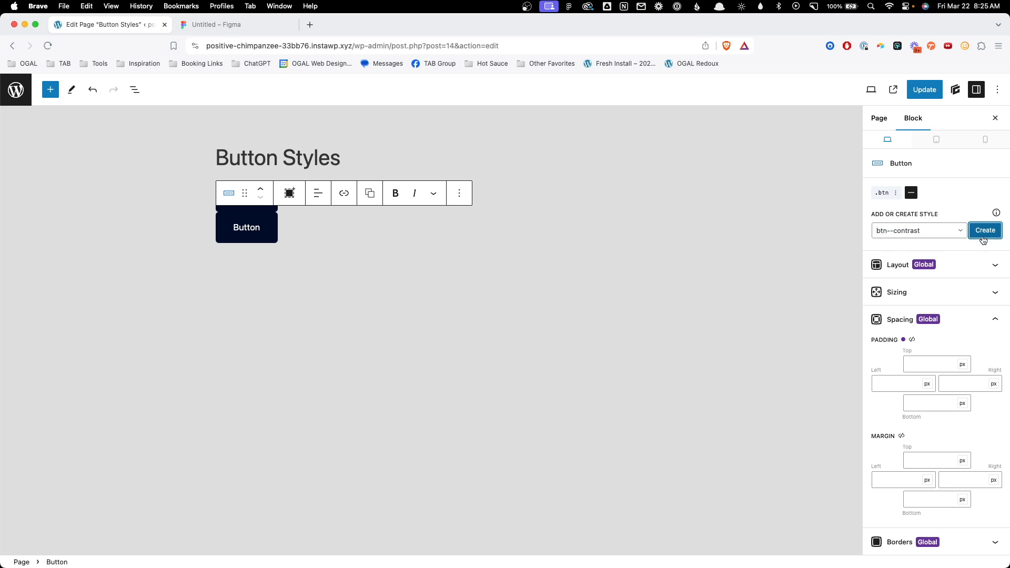
left_click(984, 231)
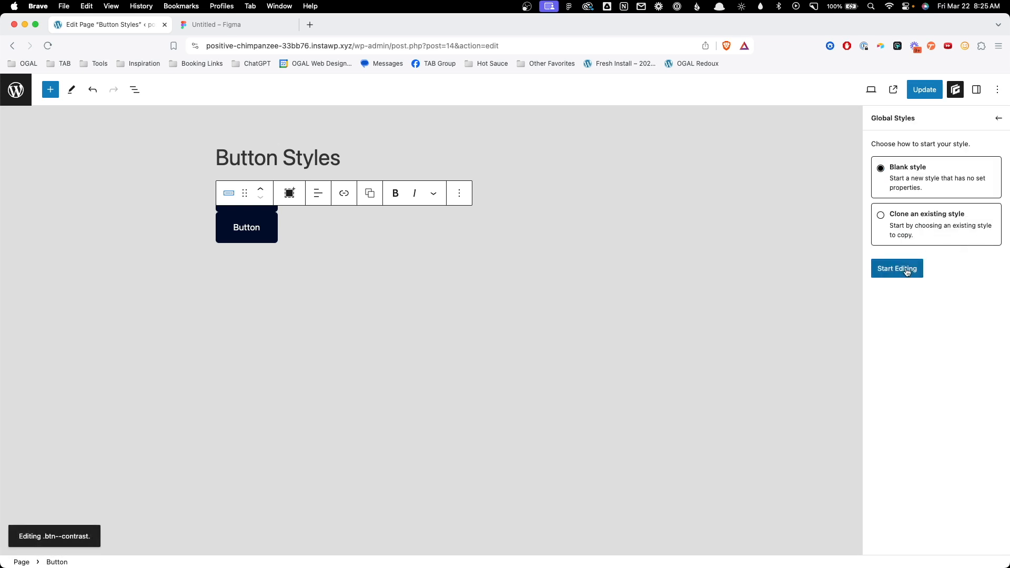
left_click(896, 269)
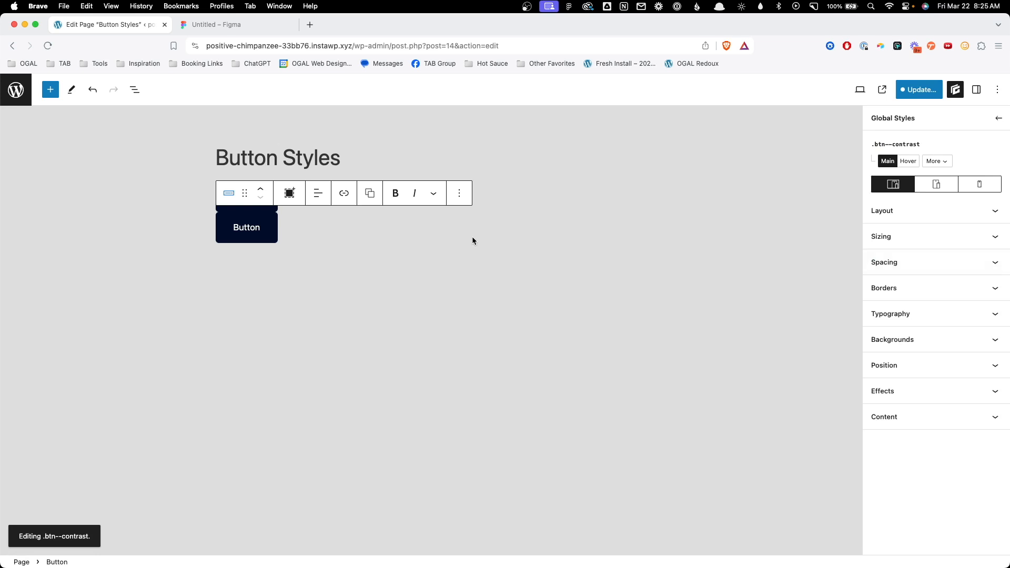
mouse_move(465, 244)
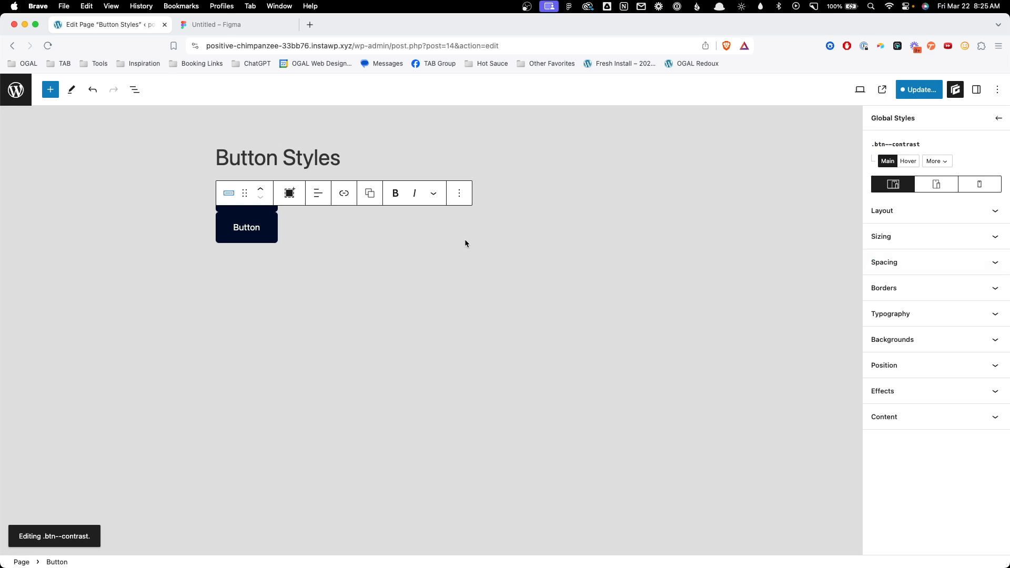
mouse_move(244, 69)
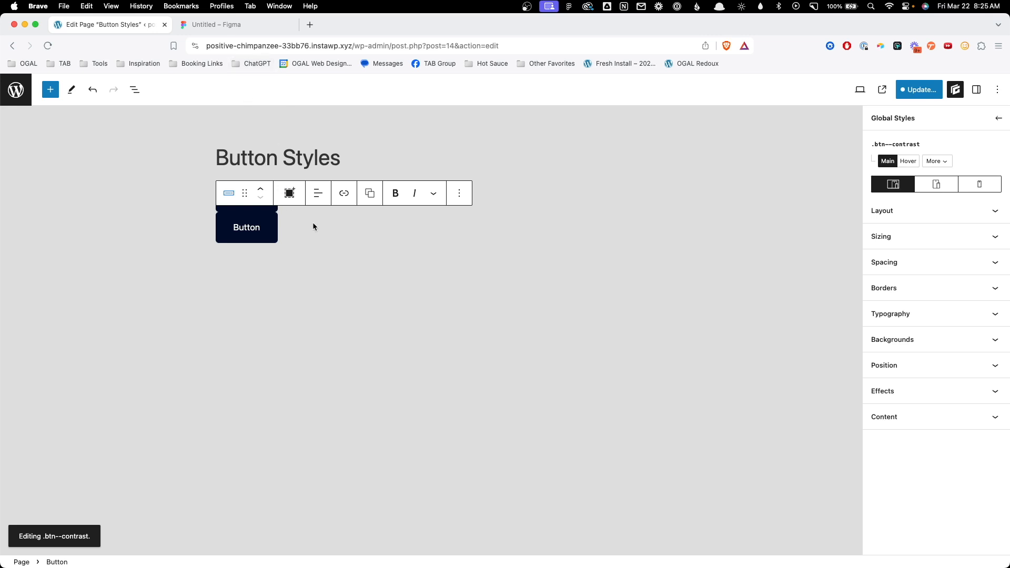
left_click(236, 25)
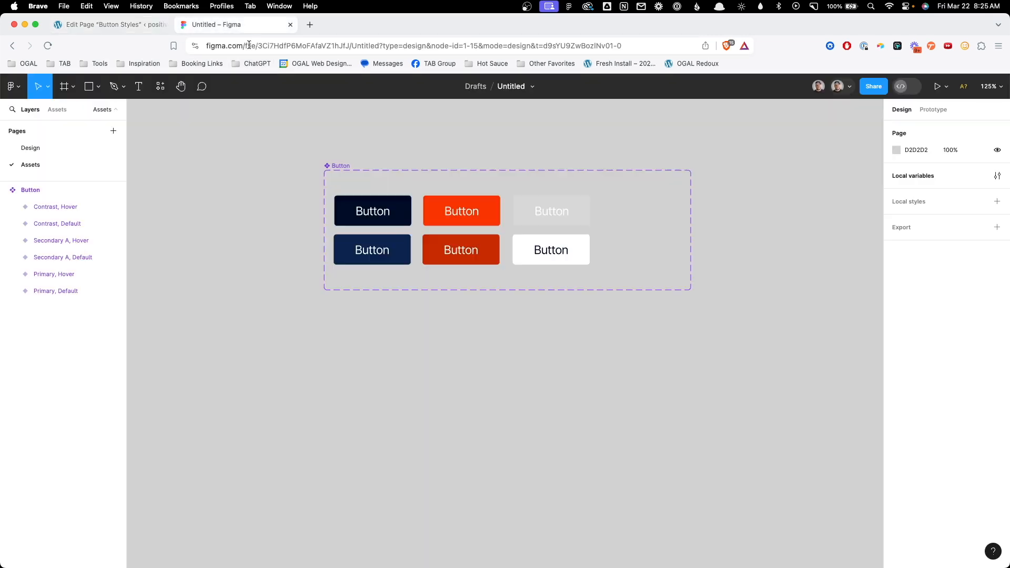
left_click(461, 210)
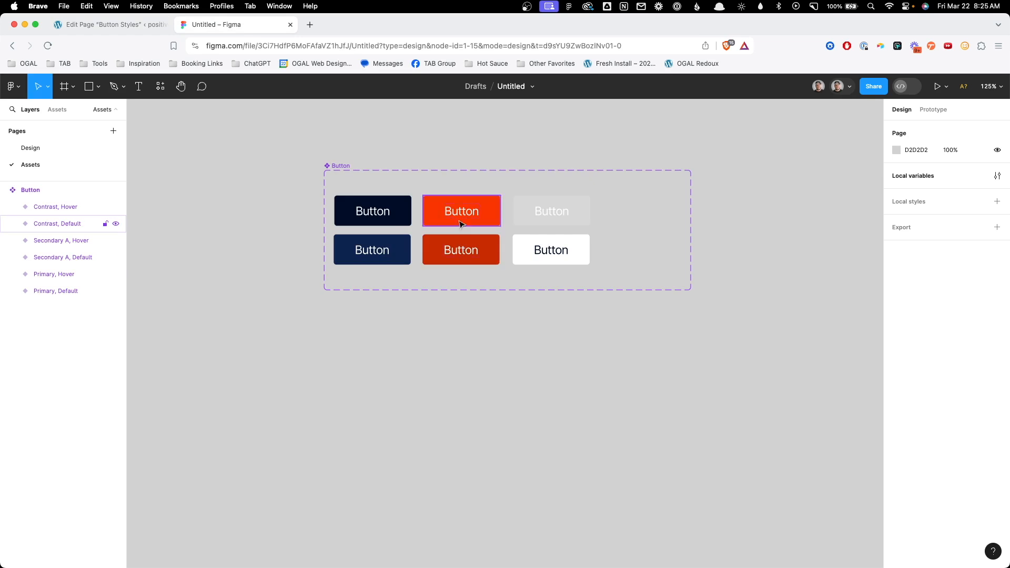
left_click(460, 250)
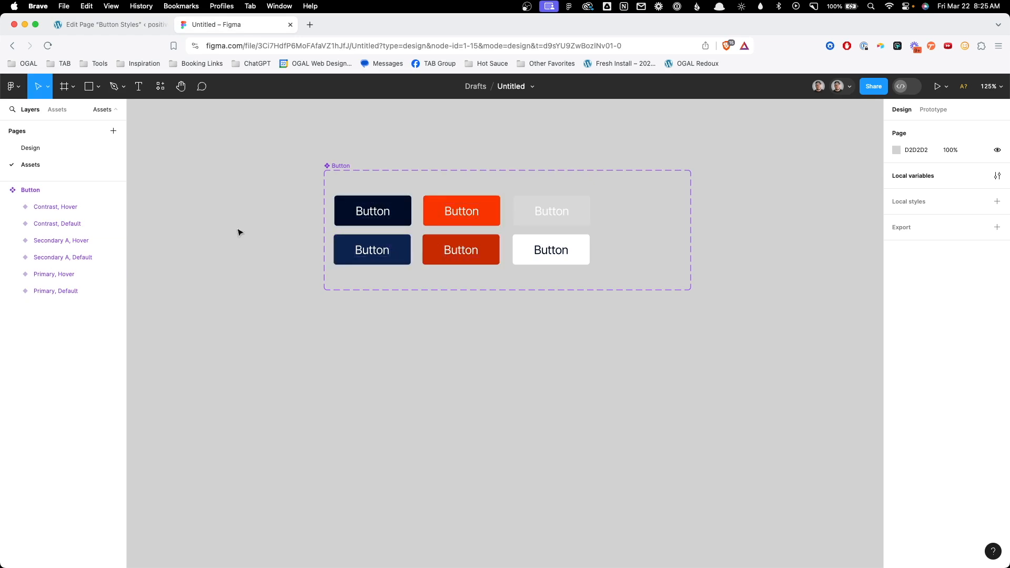
left_click(109, 24)
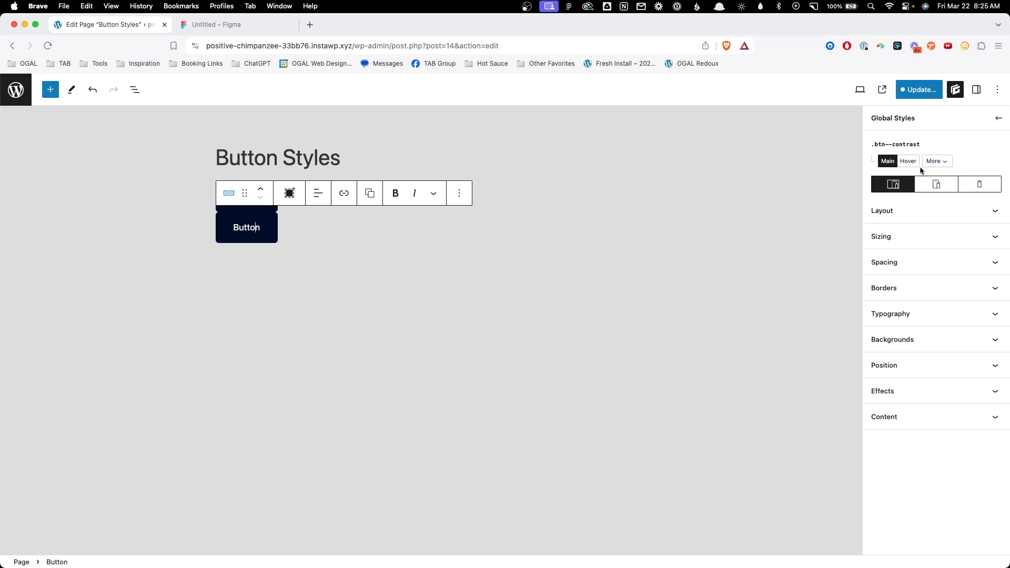
Set the .btn--contrast background to the orange contrast swatch, check Hover, and exit Global Styles.
left_click(892, 339)
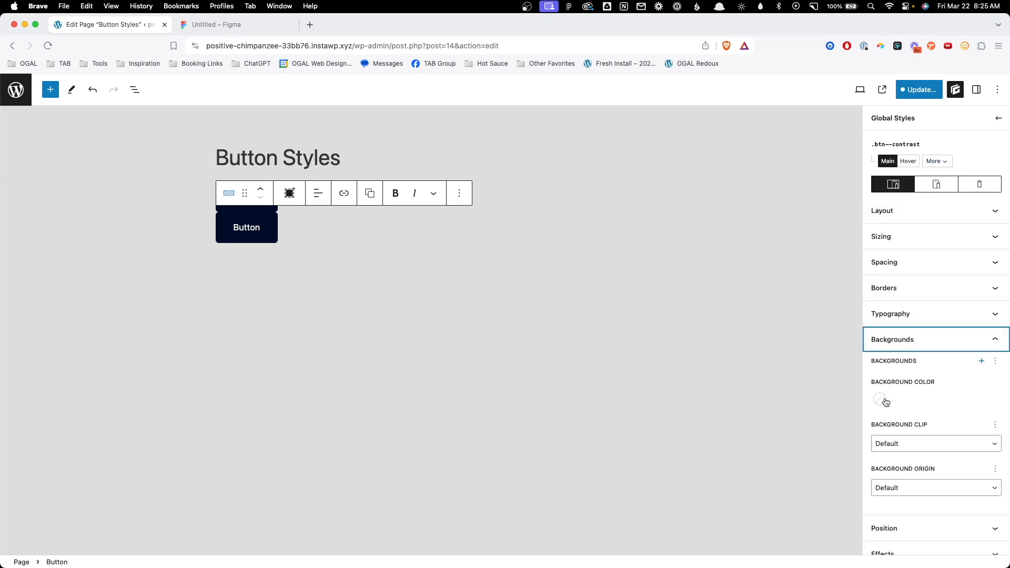
left_click(881, 399)
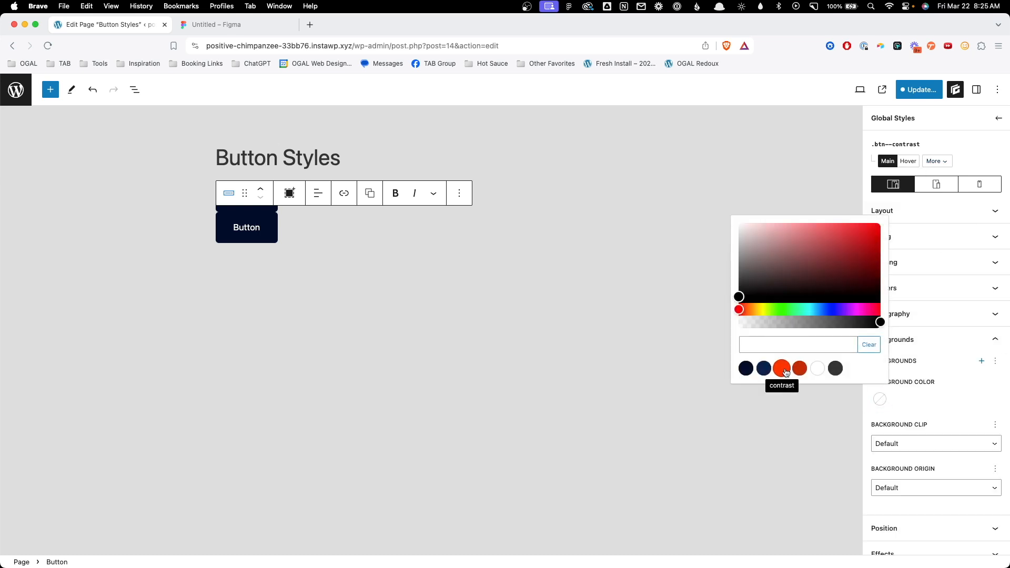
left_click(781, 368)
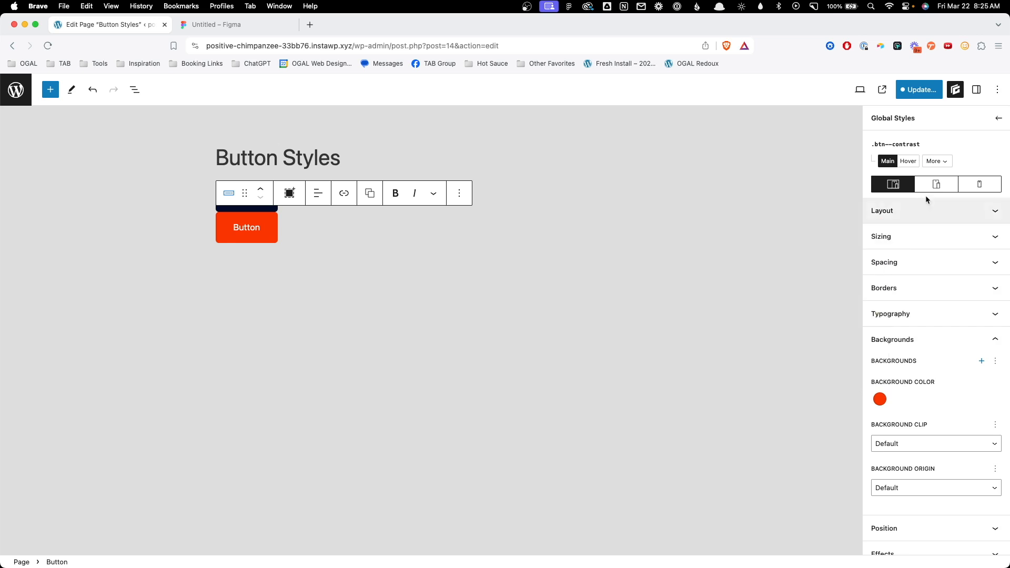
left_click(907, 161)
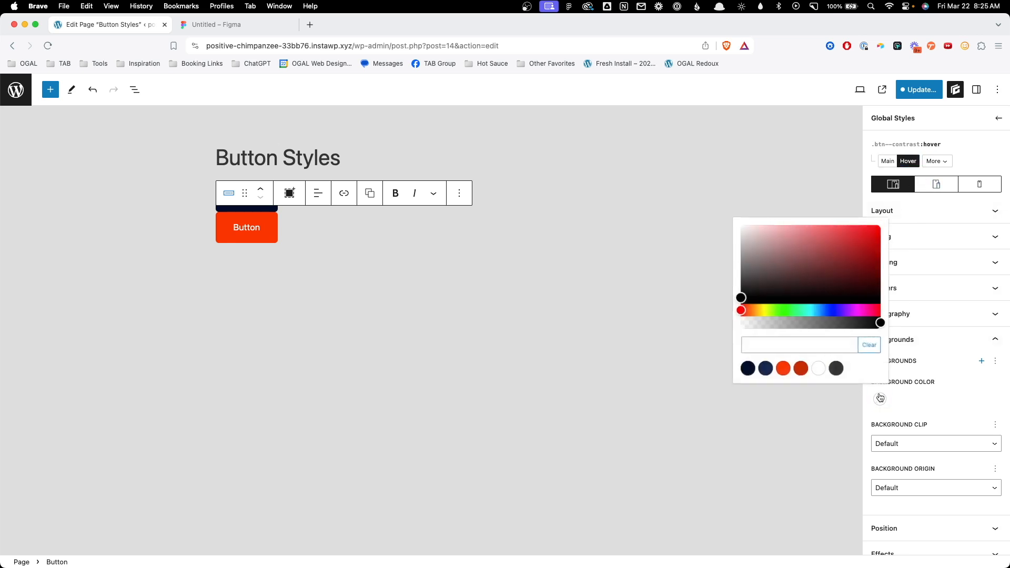
left_click(800, 367)
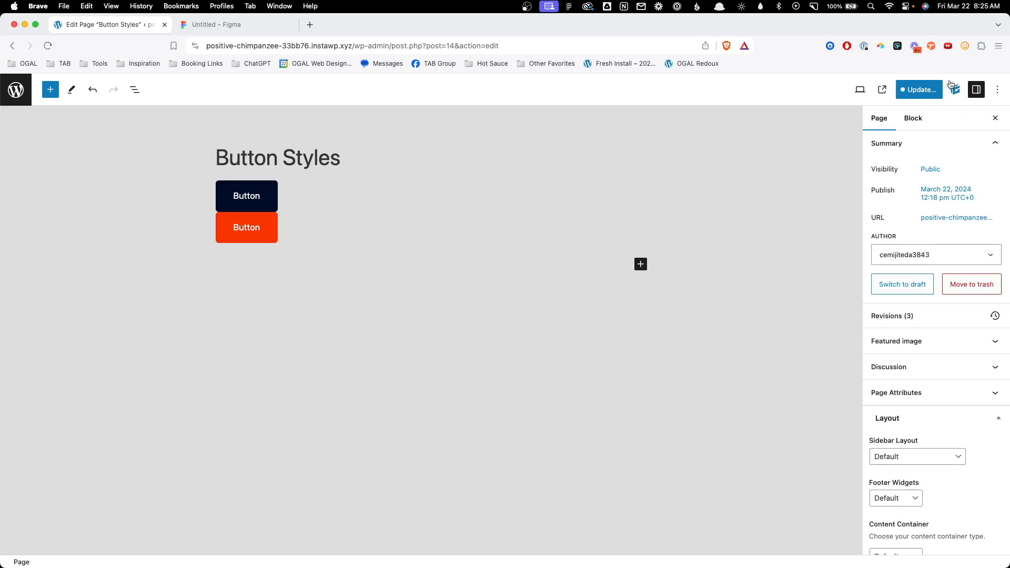
Save the page, then add a third button using .btn with its local styles cleared.
left_click(918, 89)
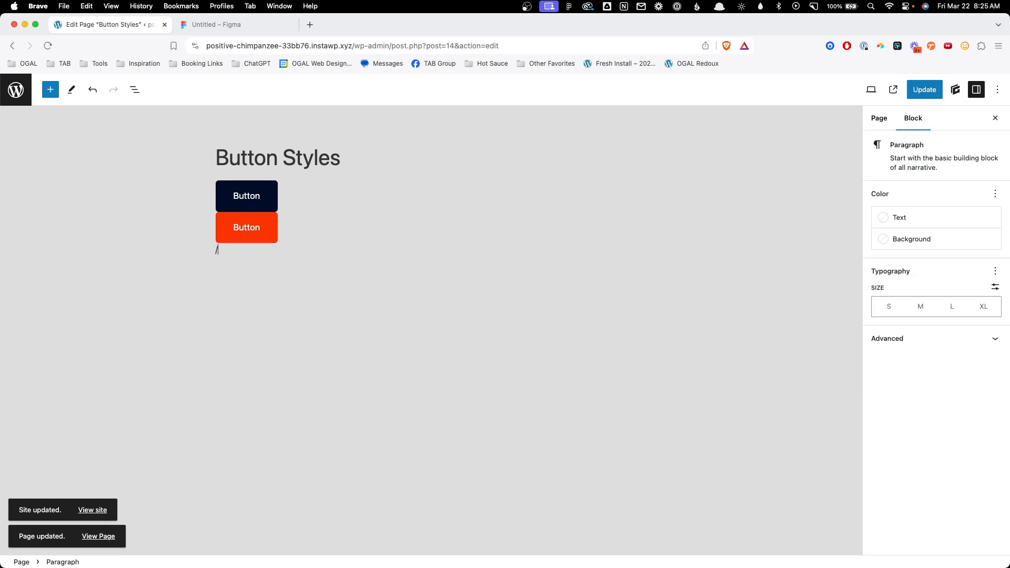
type("/butt")
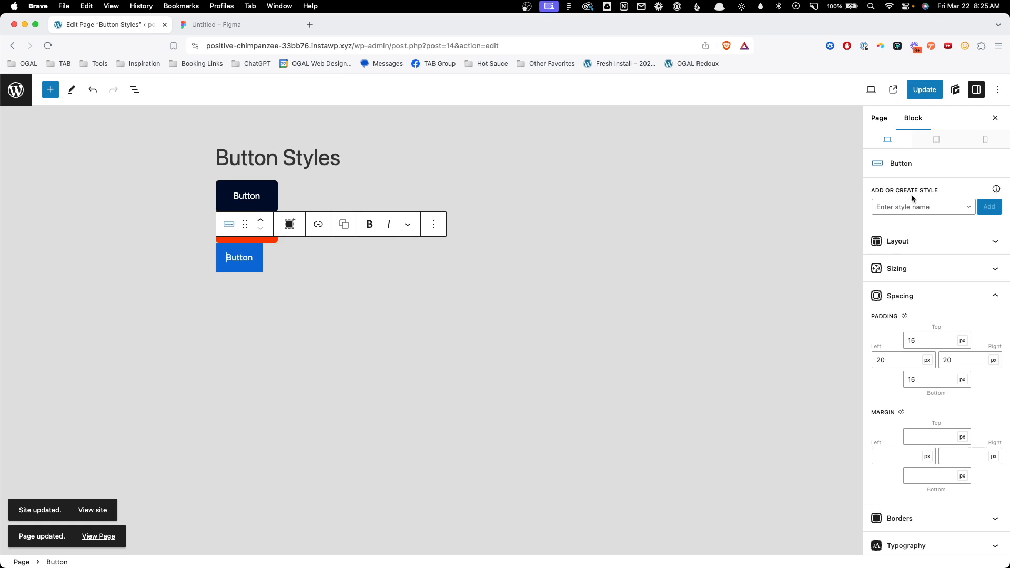
type("btn")
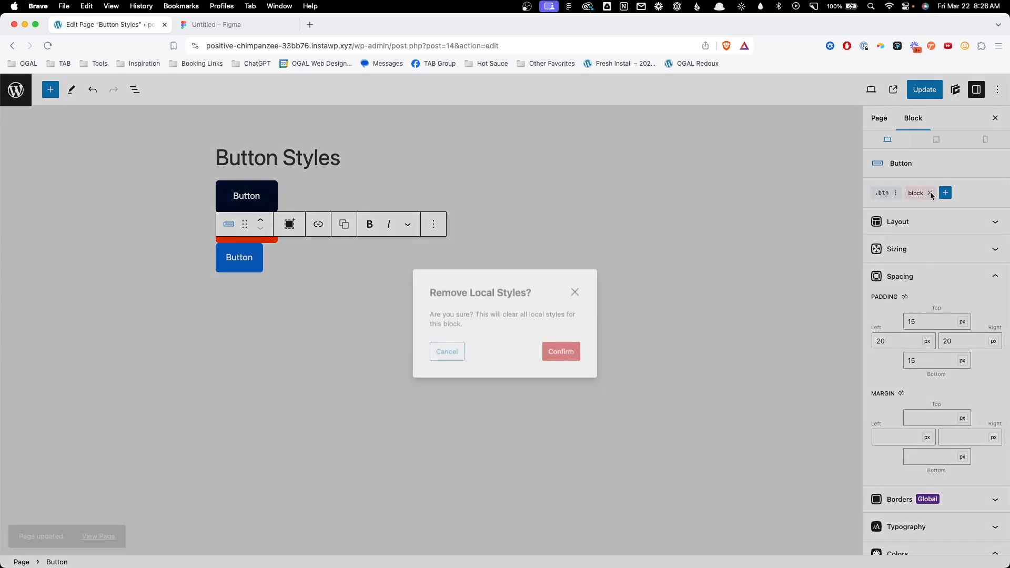
left_click(560, 351)
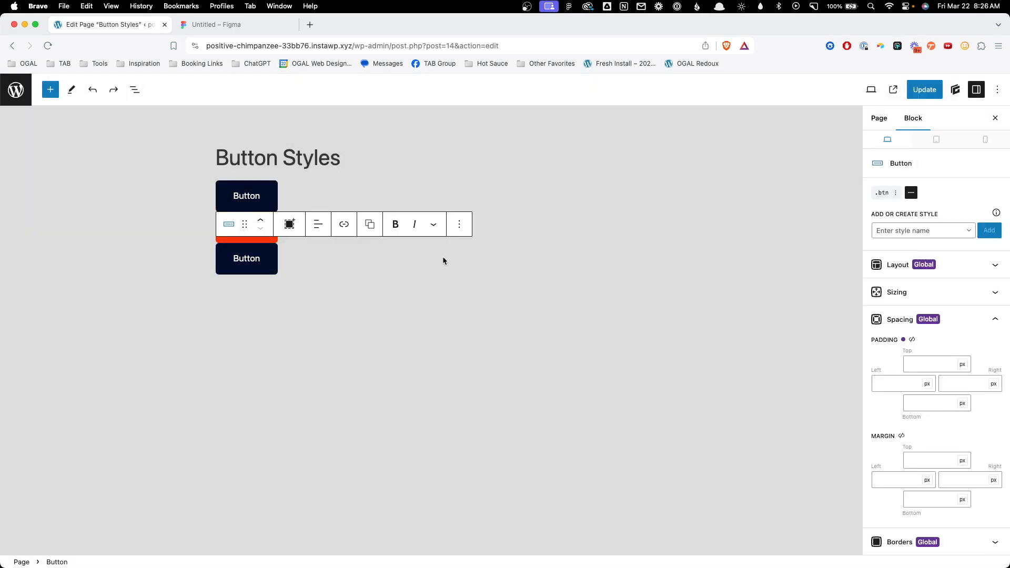
left_click(918, 230)
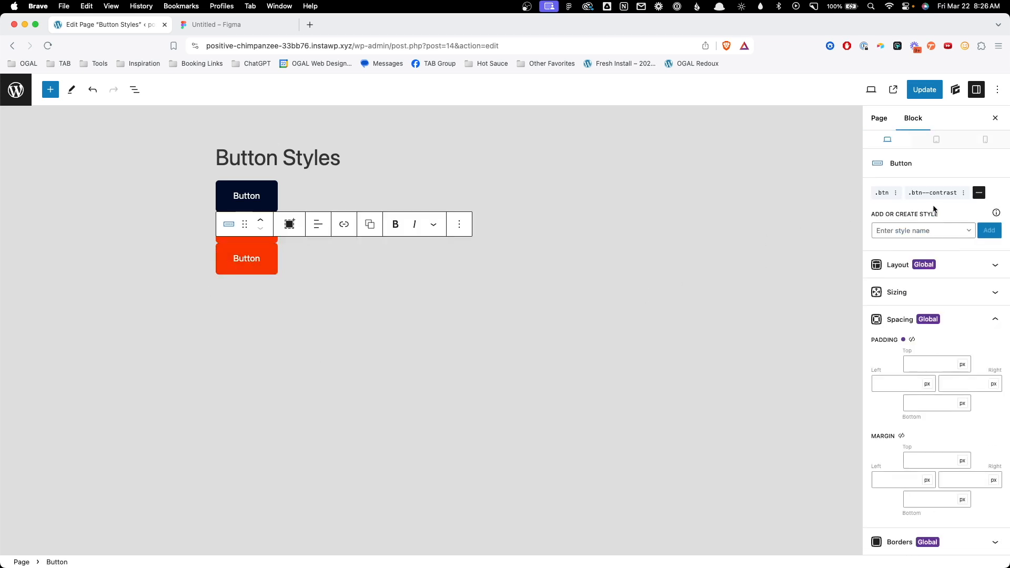
Remove .btn--contrast from the third button so it turns navy, then insert a fourth button.
left_click(964, 192)
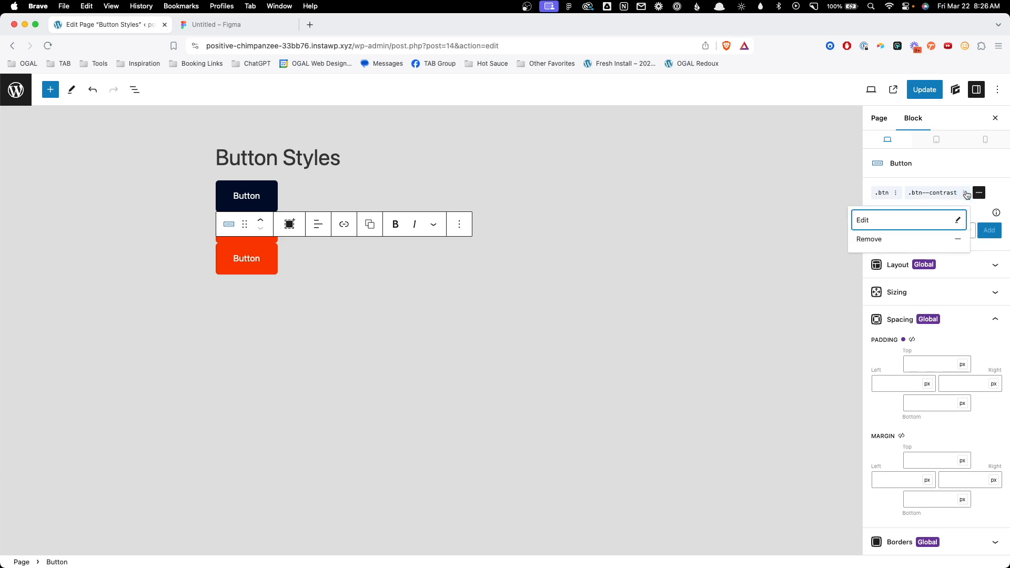
left_click(869, 239)
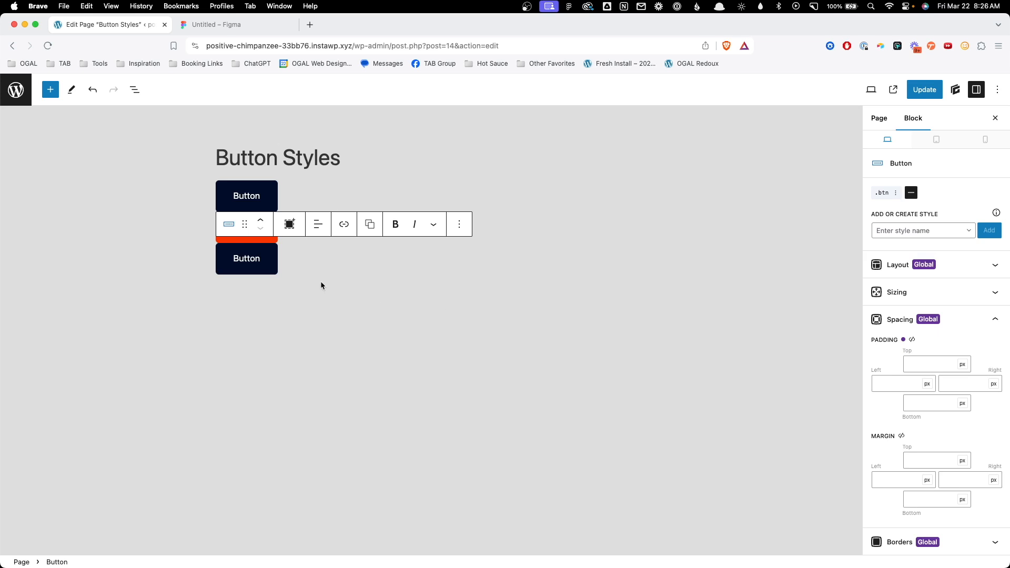
left_click(235, 25)
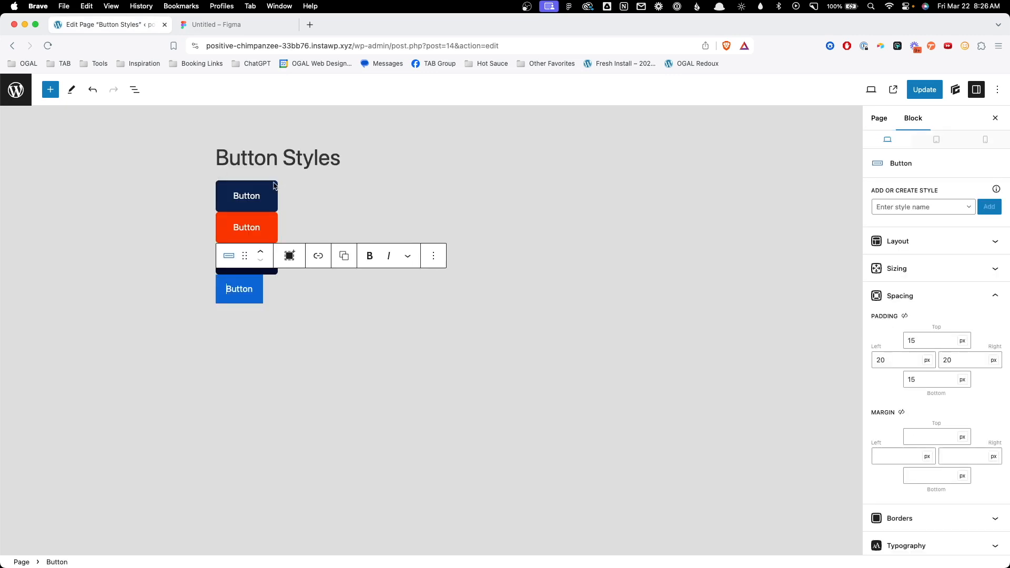
Apply .btn to the fourth button and clear its local block styles.
left_click(921, 207)
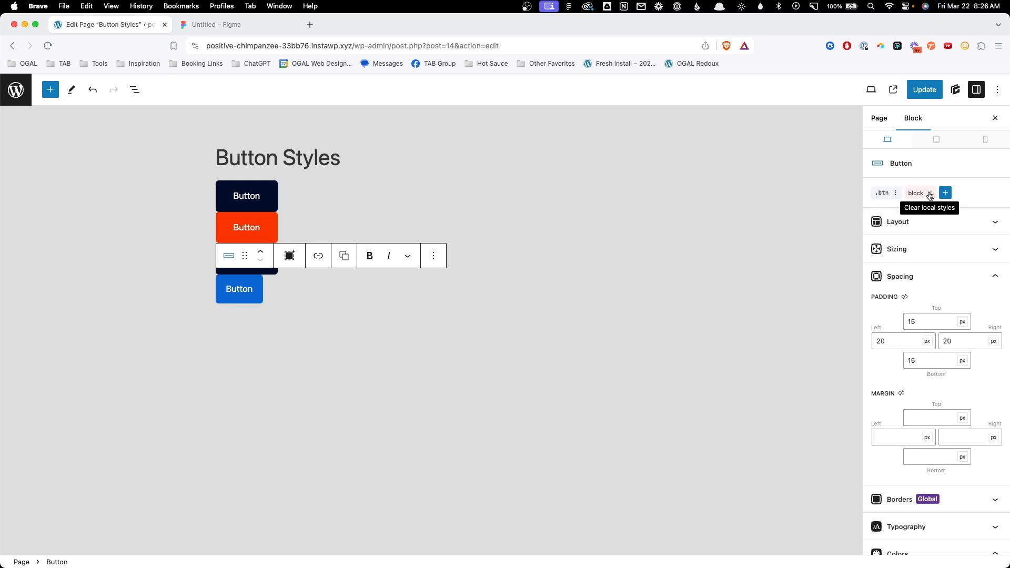
left_click(929, 195)
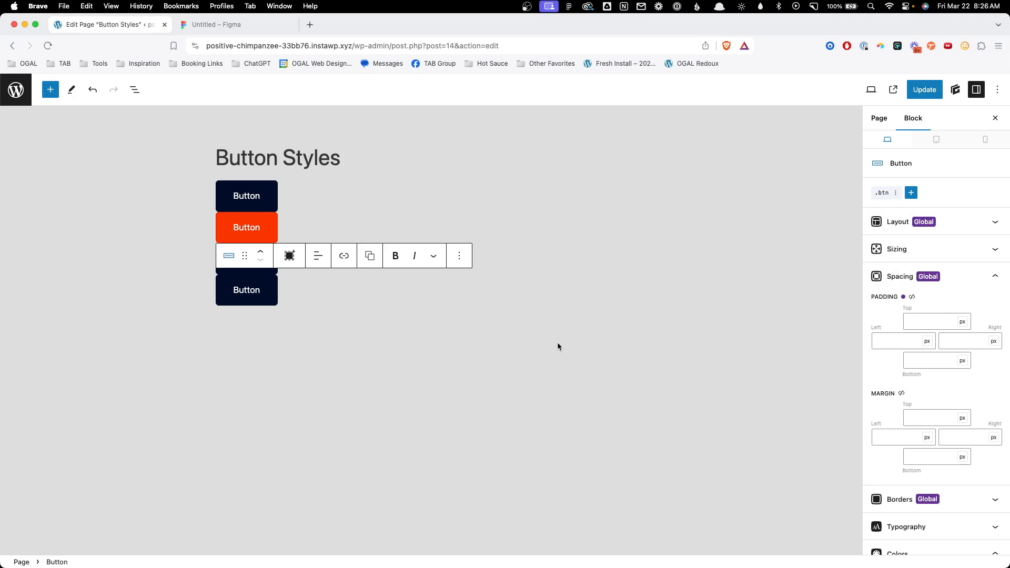
left_click(911, 193)
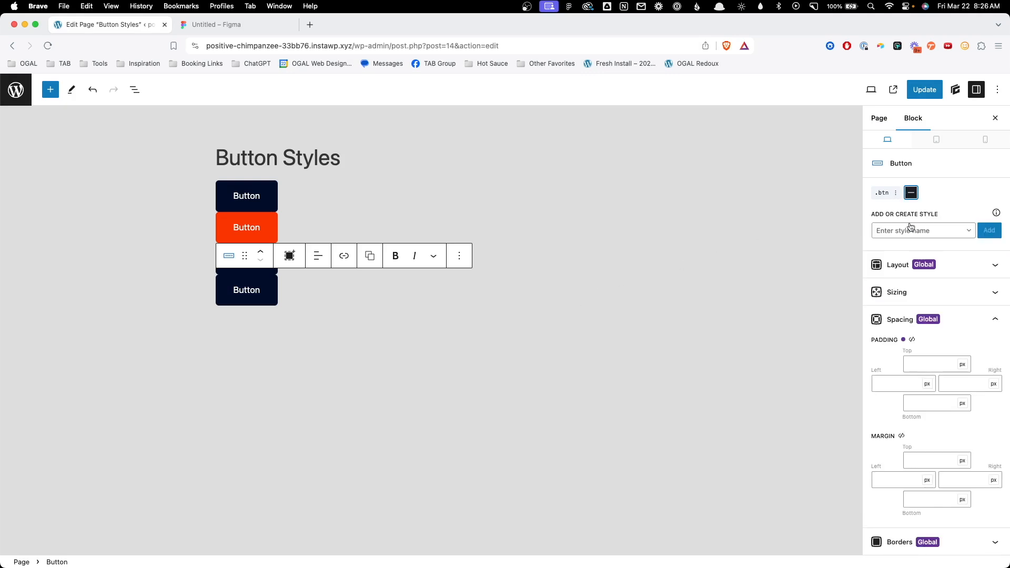
Create a blank 'btn--secondary' global style and start editing it.
type("btn--s")
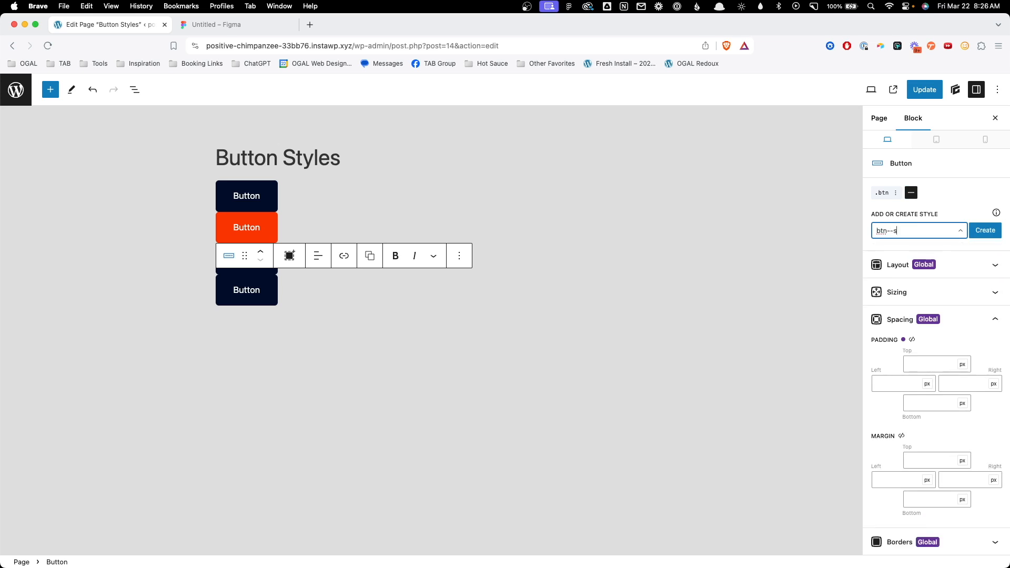
type("econdar")
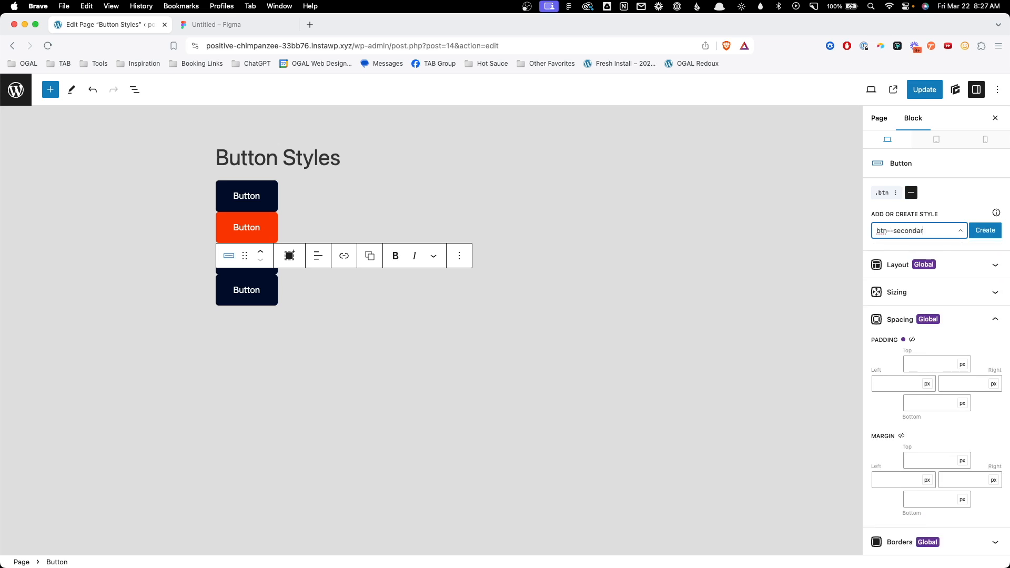
left_click(984, 230)
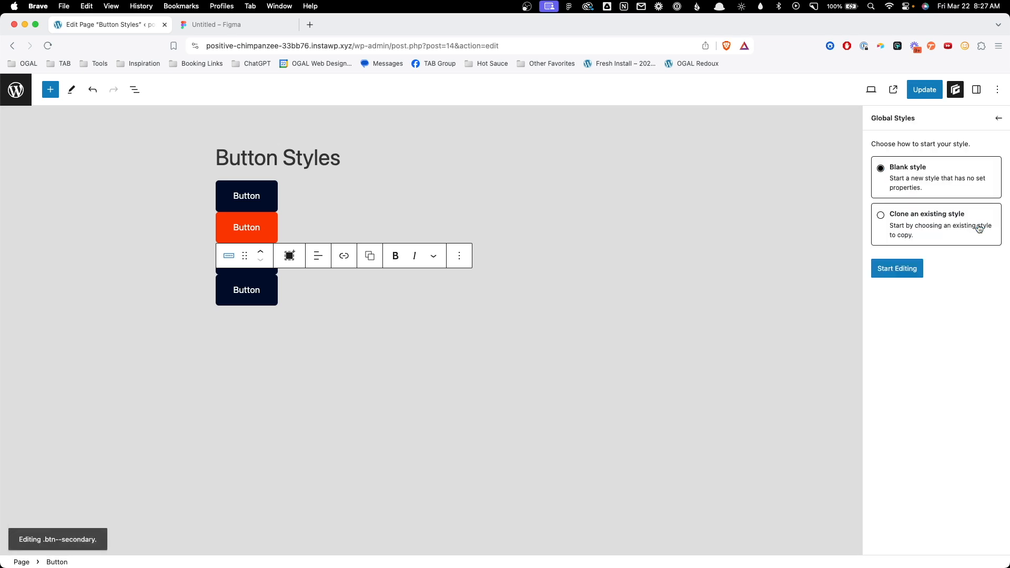
left_click(897, 268)
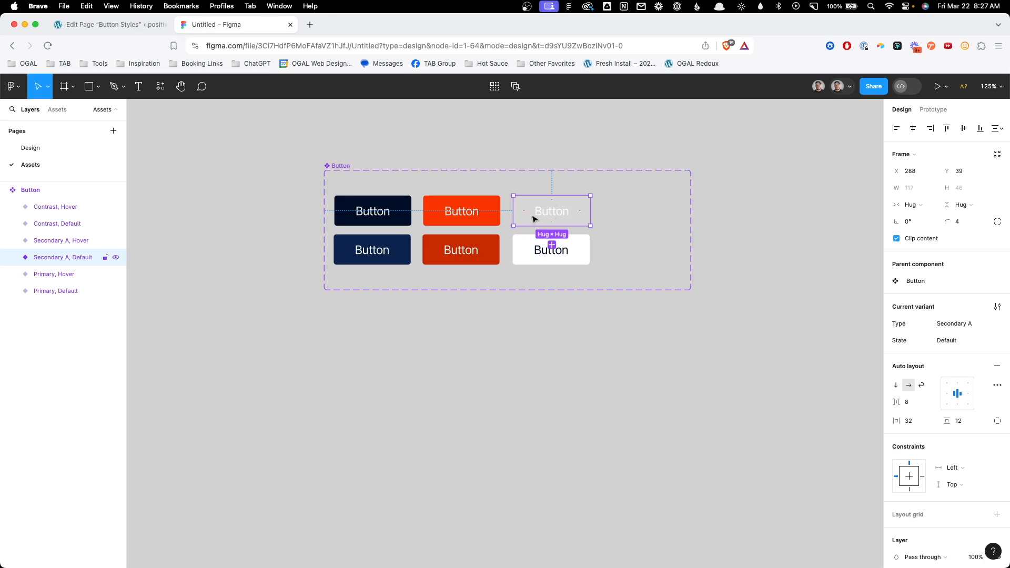
Inspect Figma's Secondary A Default button variant, then return to the WordPress editor.
left_click(551, 250)
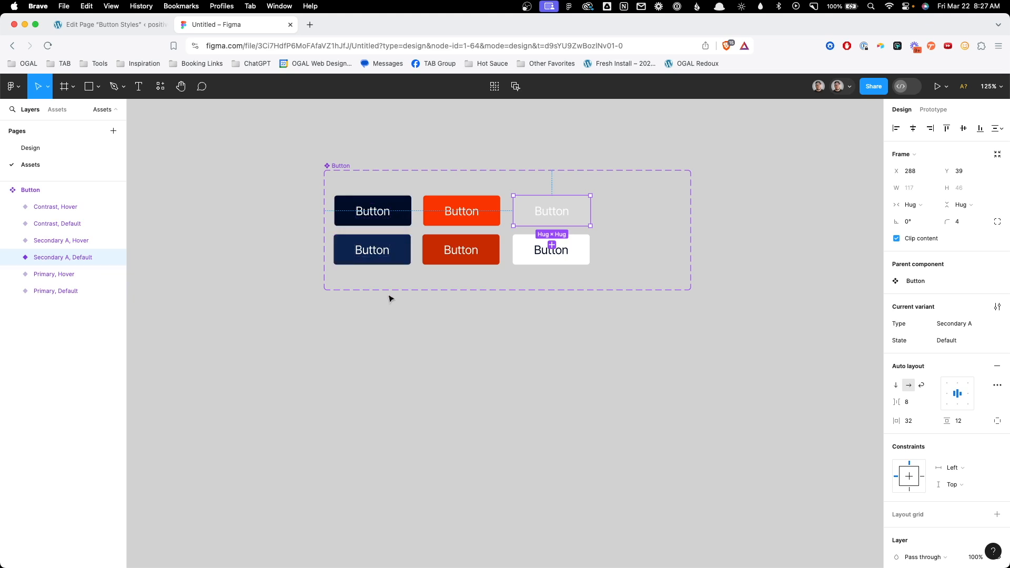
left_click(107, 24)
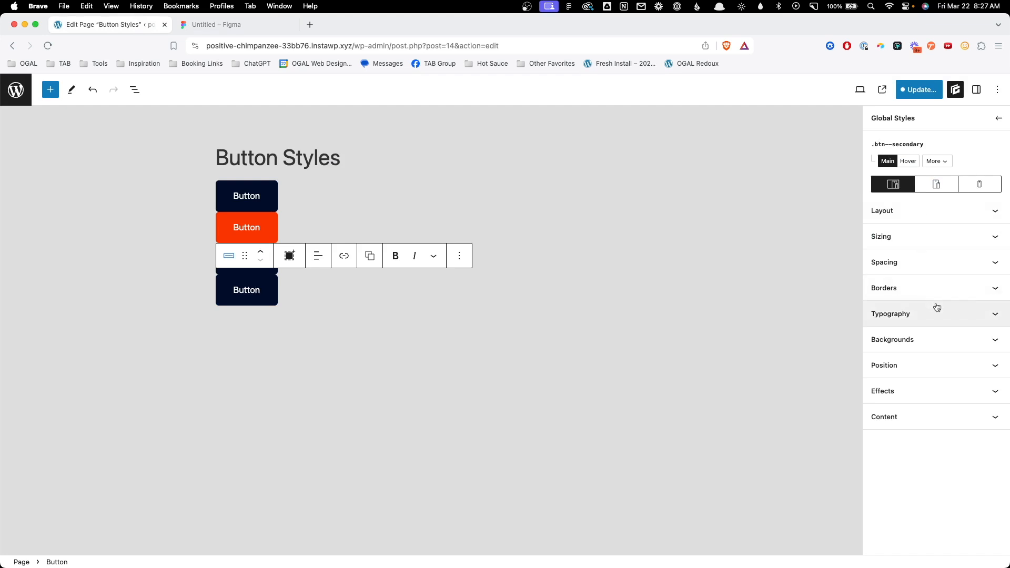
Set the .btn--secondary background to rgba(255, 255, 255, 0.1) and switch to the Hover state.
left_click(892, 340)
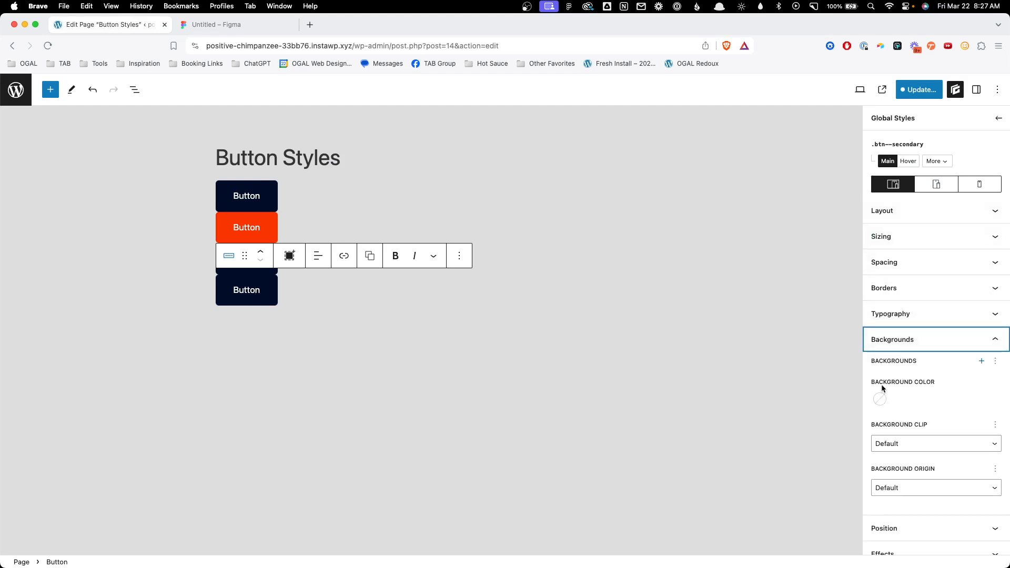
left_click(880, 398)
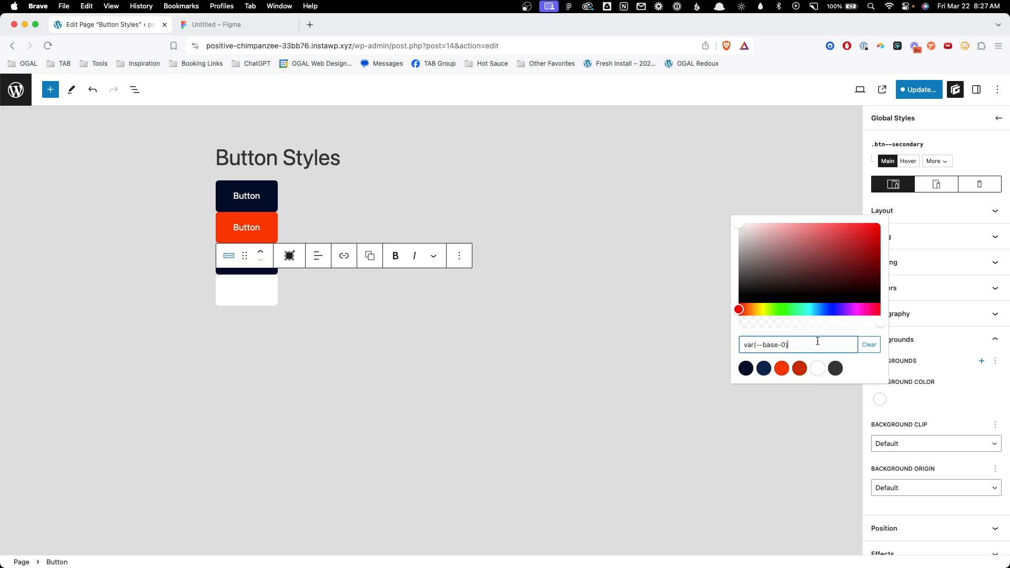
mouse_move(799, 325)
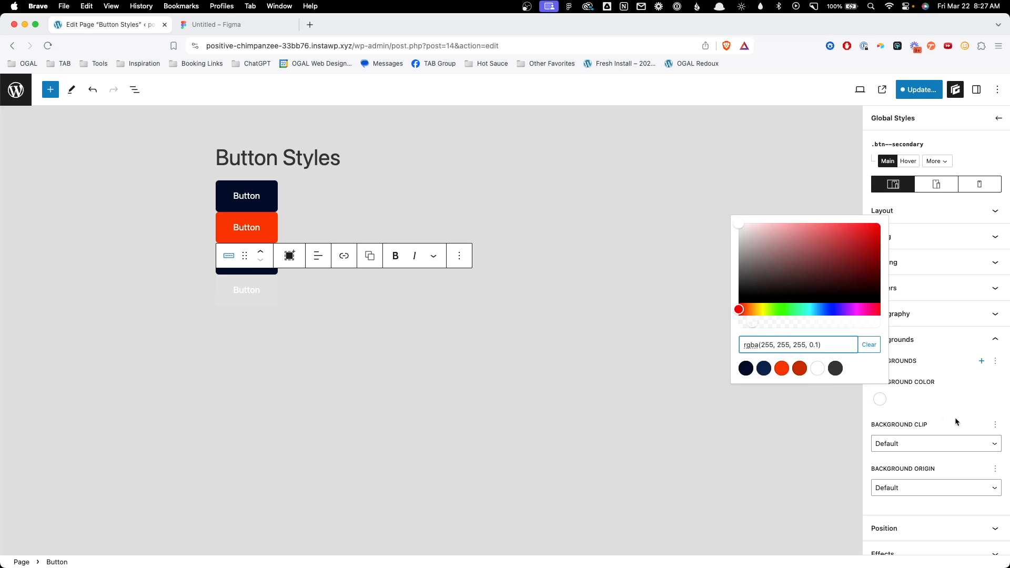
left_click(907, 161)
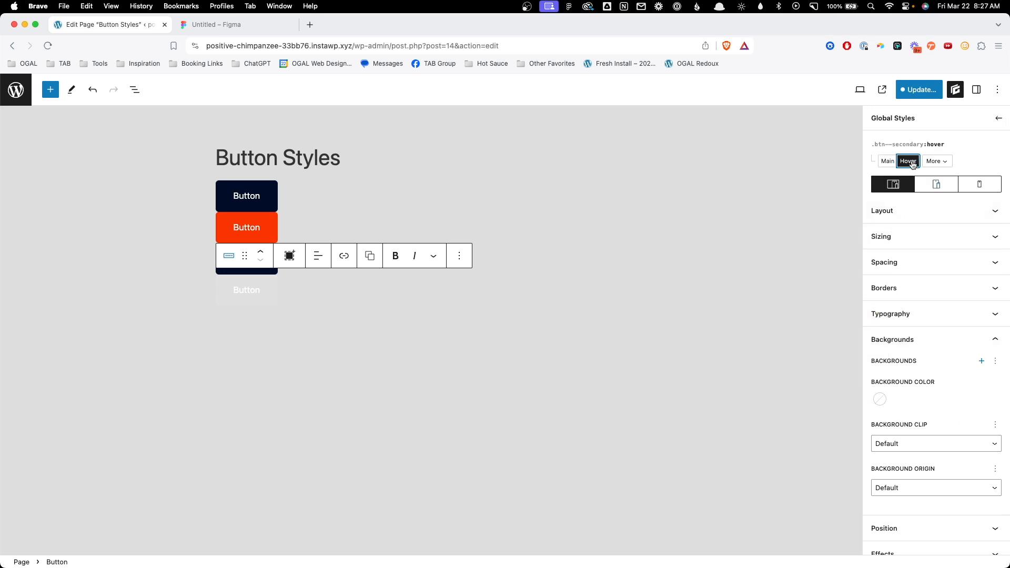
Give the .btn--secondary hover state a base-0 background and brand-alt text colour.
left_click(879, 399)
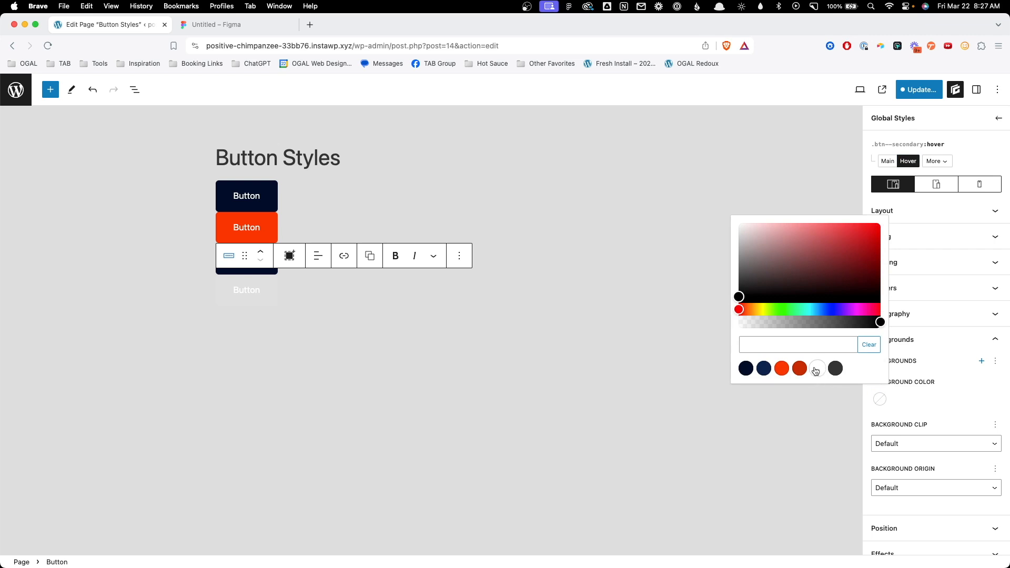
left_click(817, 368)
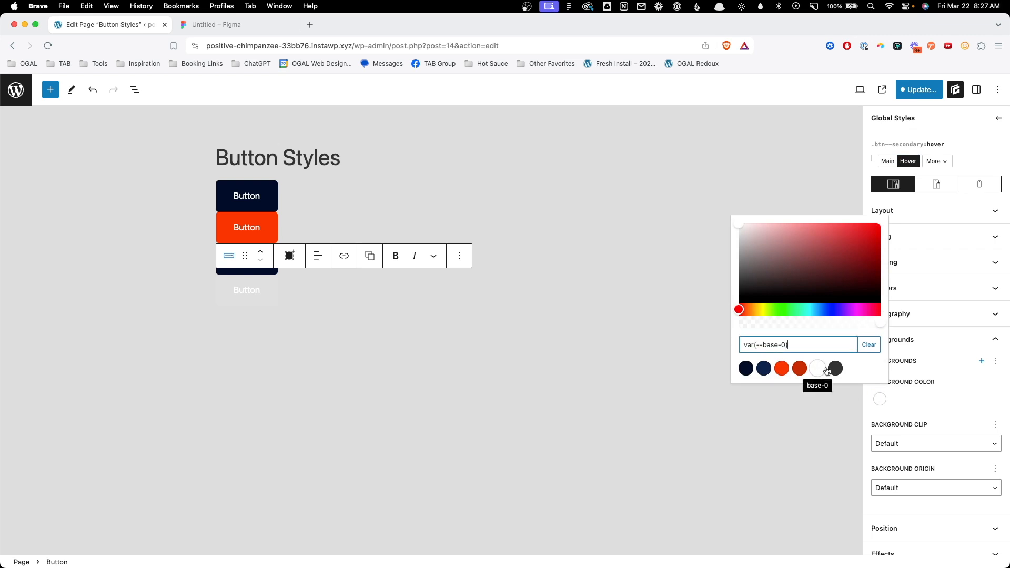
mouse_move(908, 358)
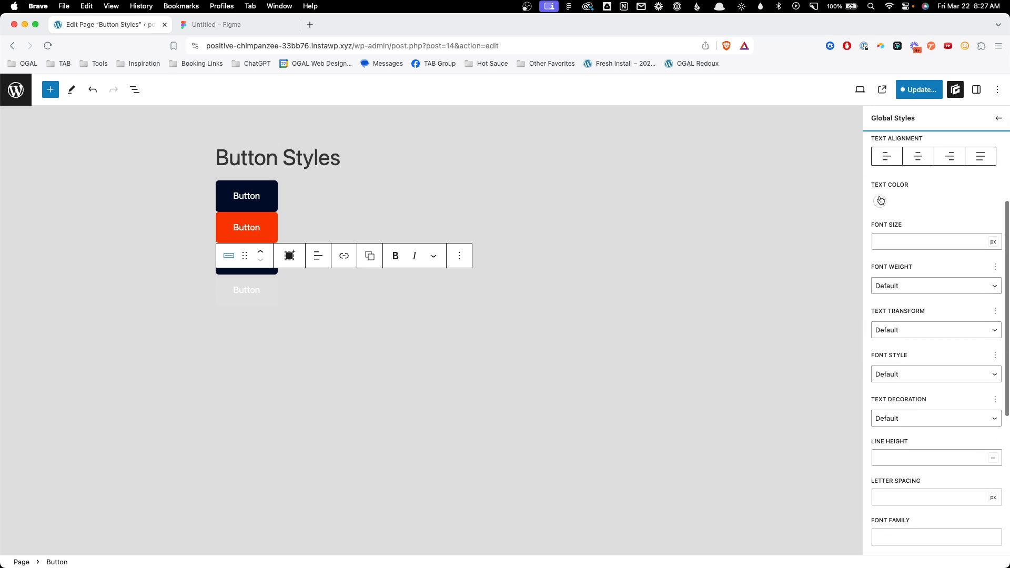
left_click(880, 200)
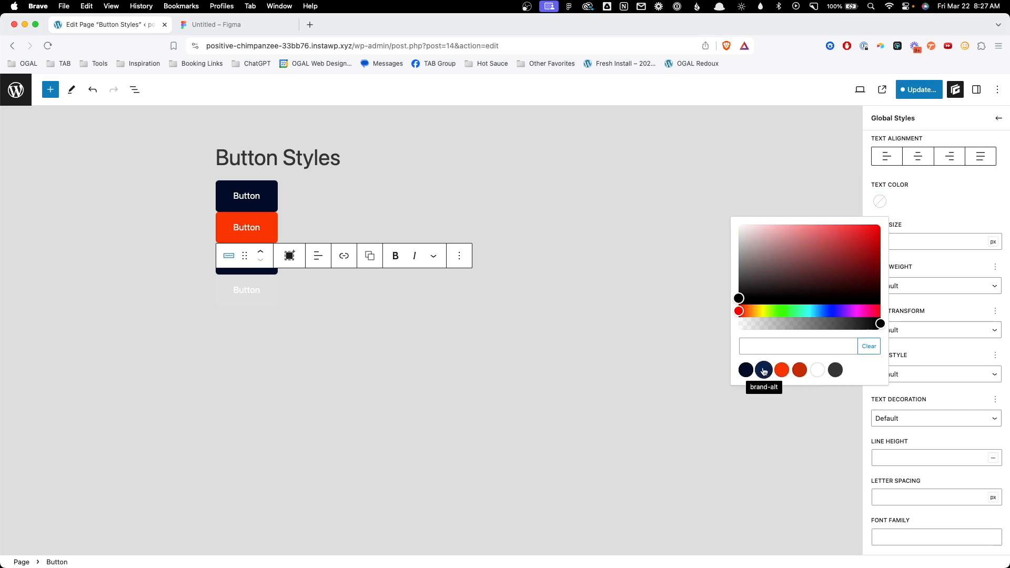
left_click(746, 369)
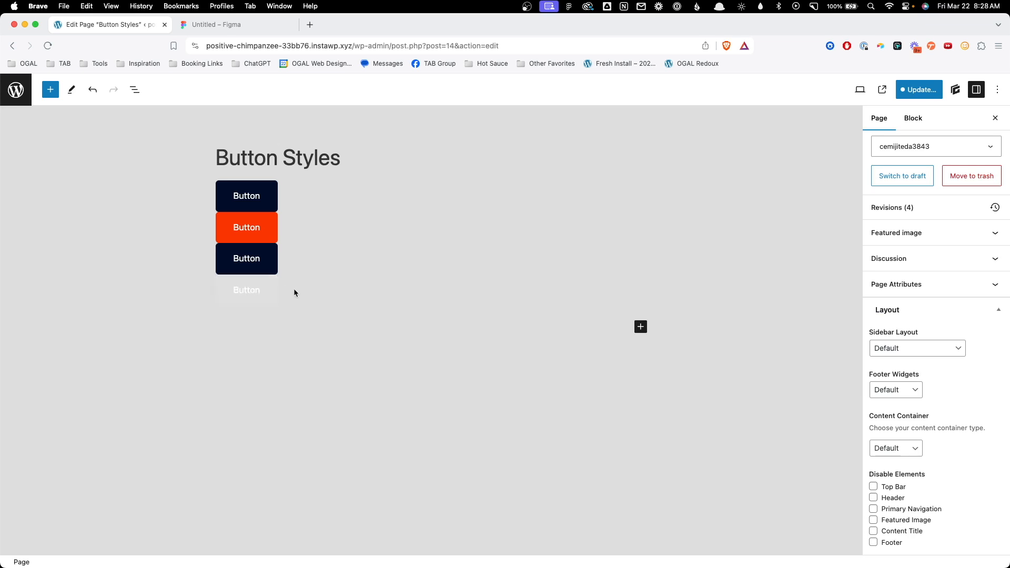
mouse_move(350, 285)
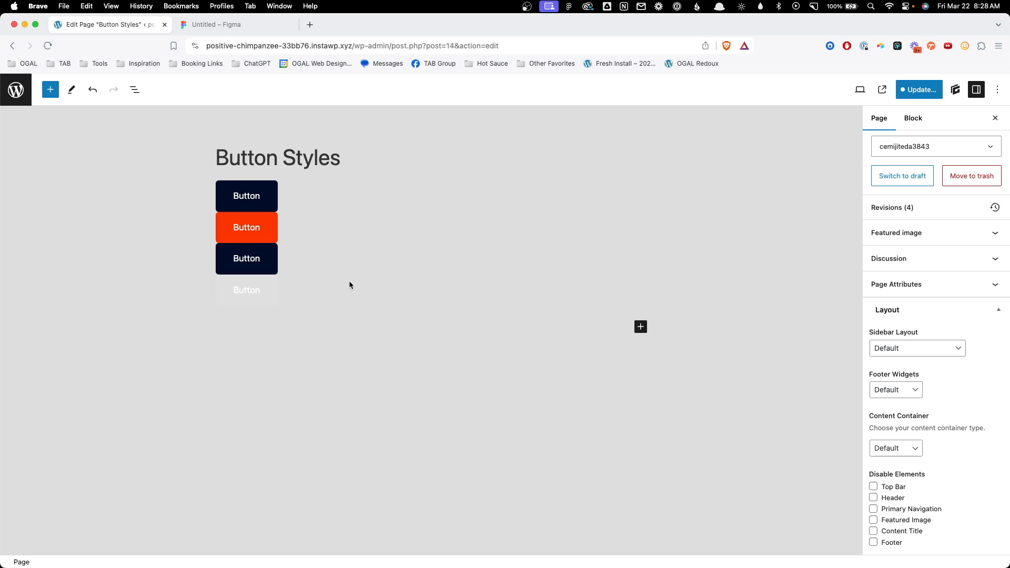
mouse_move(315, 266)
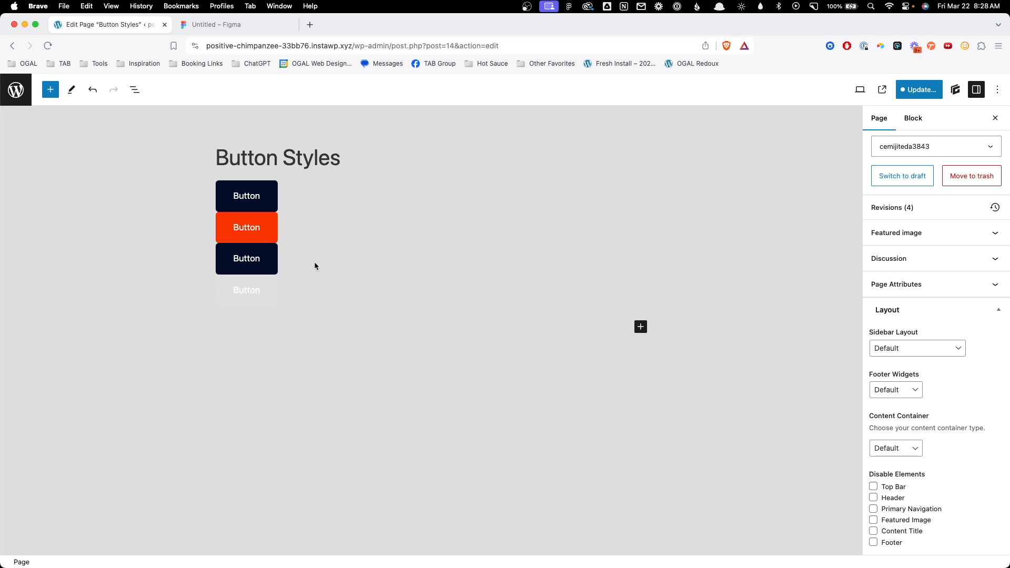
Select the first Button block to reach its .btn global style.
left_click(246, 196)
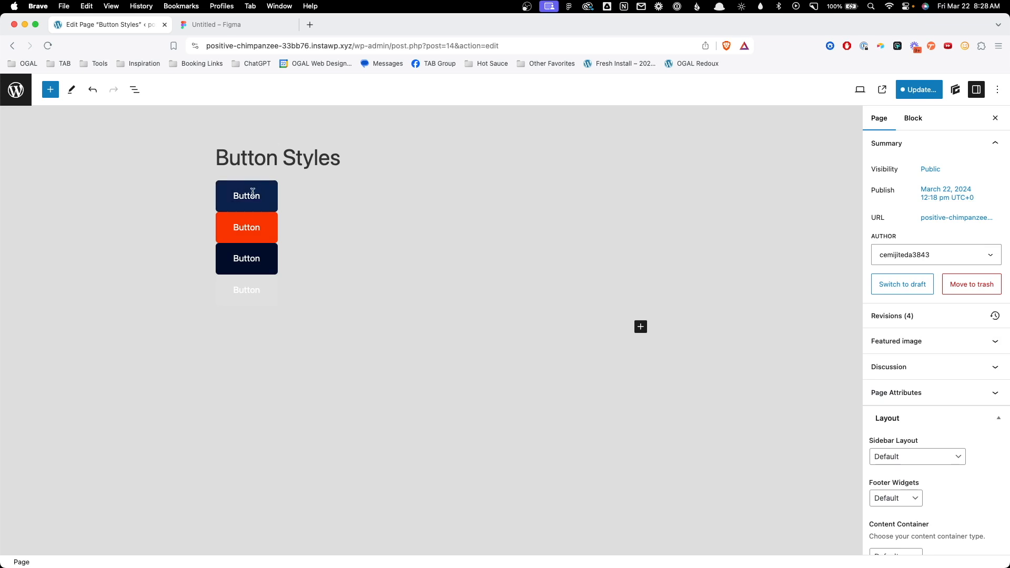
left_click(246, 195)
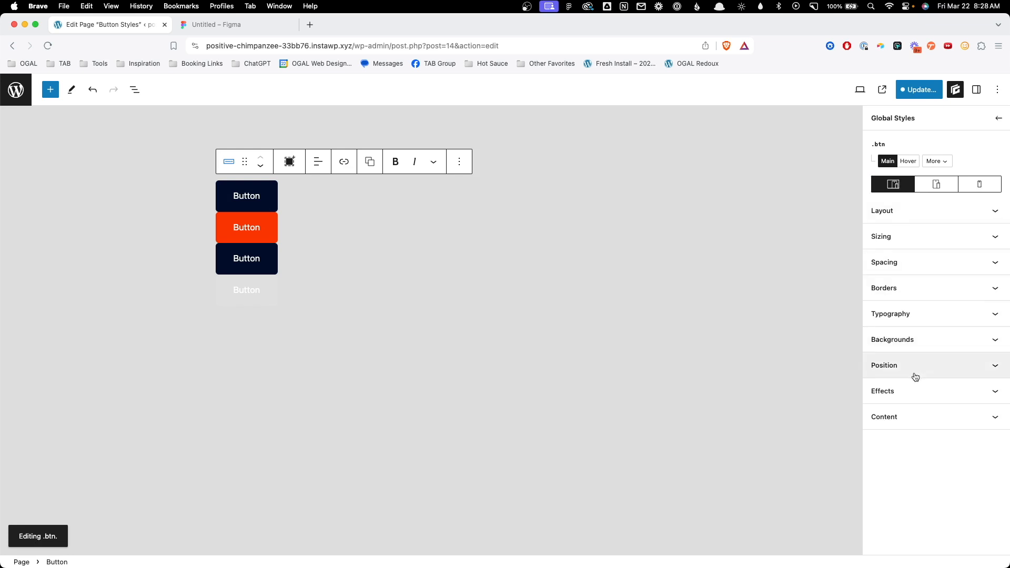
Add a .btn transition with 0.3 s duration and Ease-in-out timing under Effects.
left_click(883, 391)
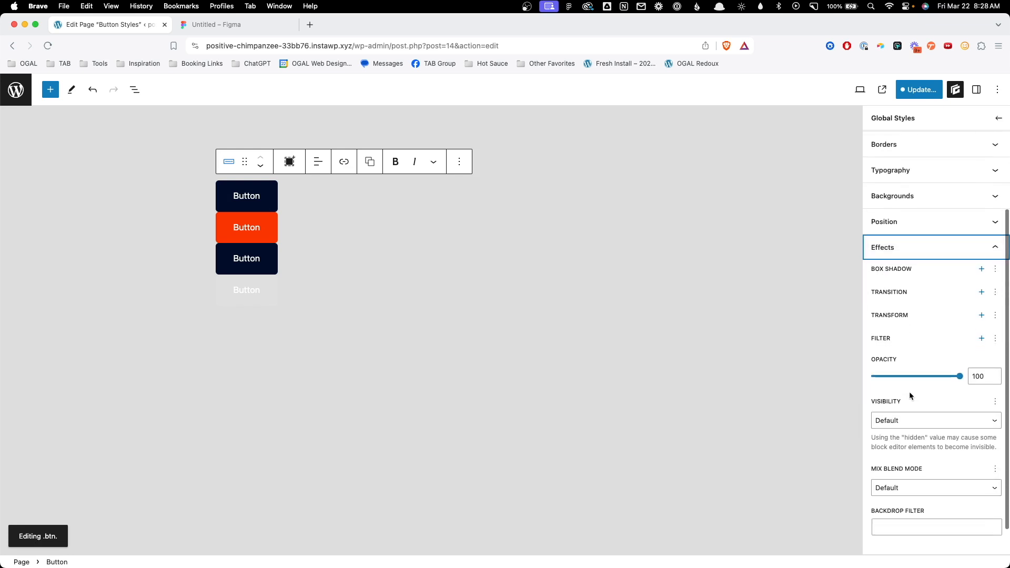
left_click(981, 292)
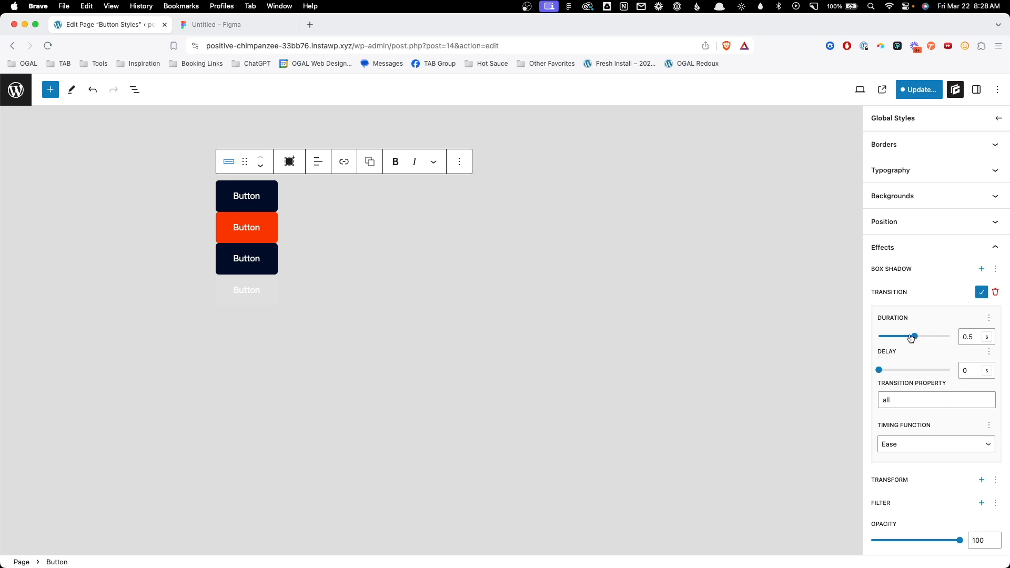
left_click_drag(914, 336, 901, 336)
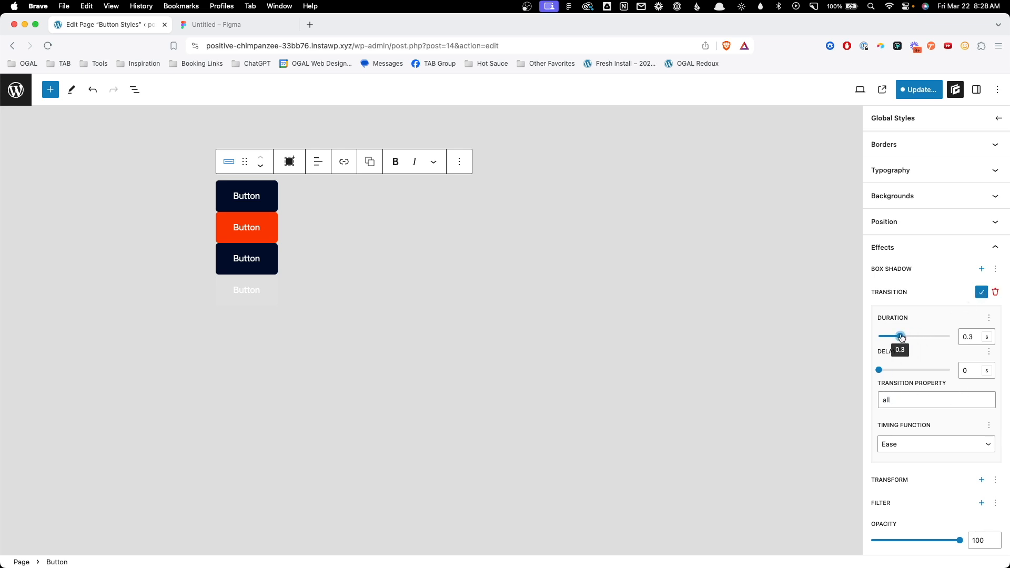
left_click(935, 444)
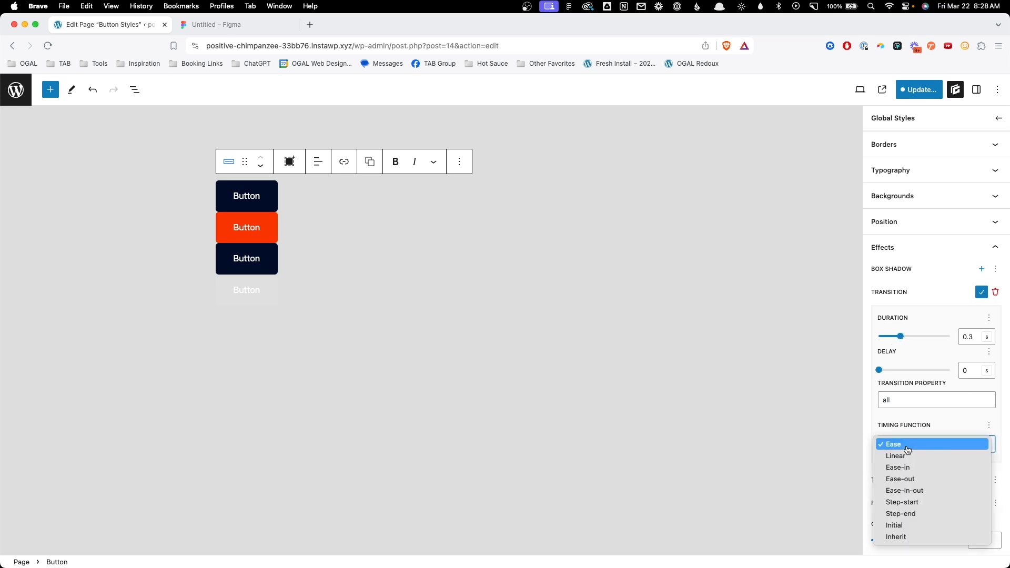
left_click(904, 490)
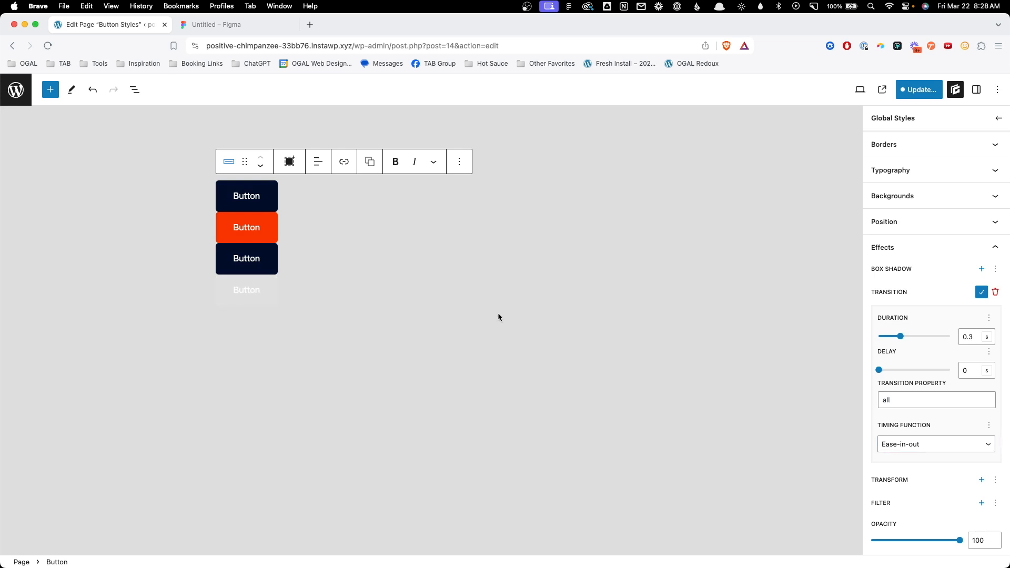
mouse_move(847, 357)
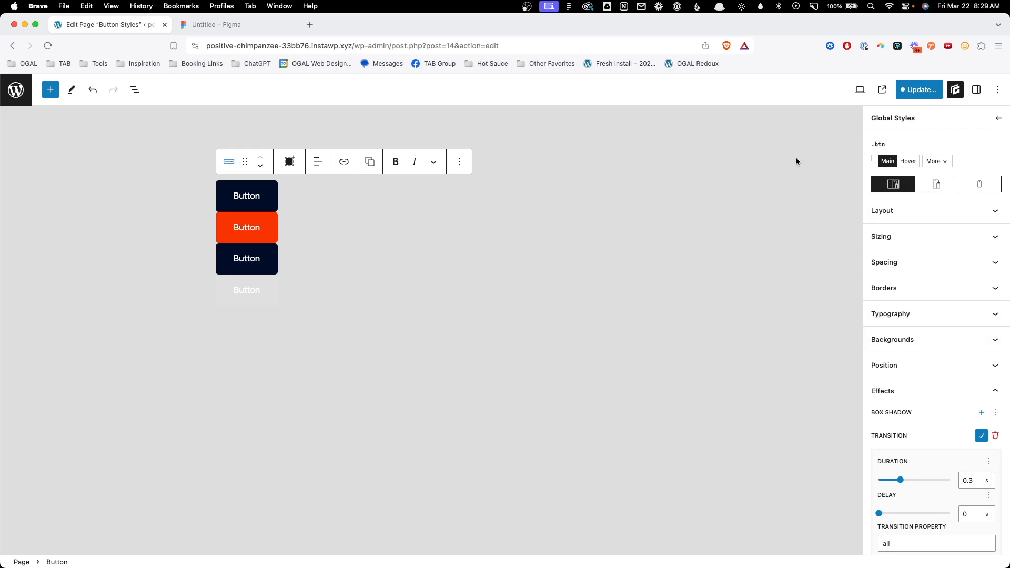
mouse_move(677, 256)
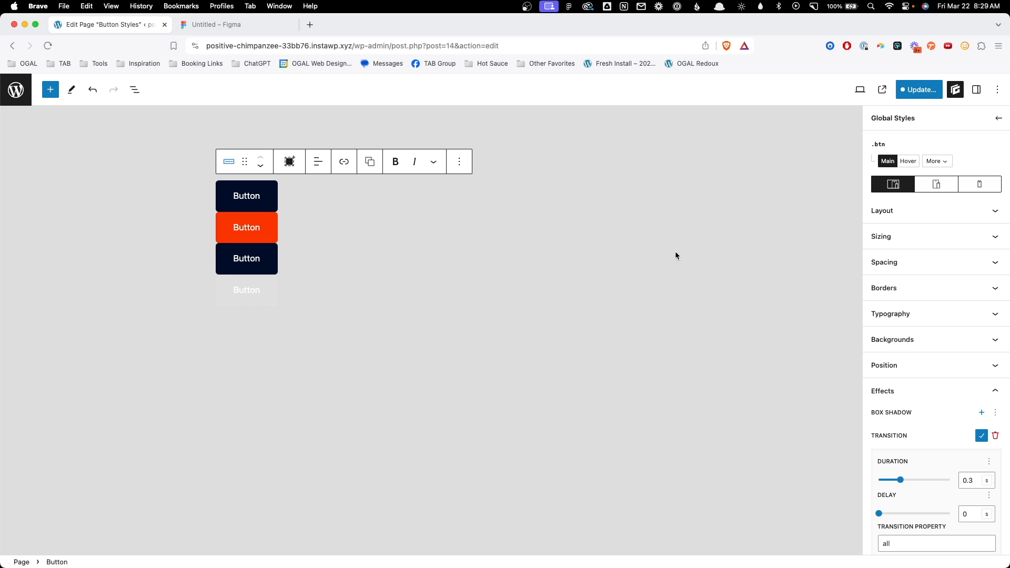
mouse_move(831, 141)
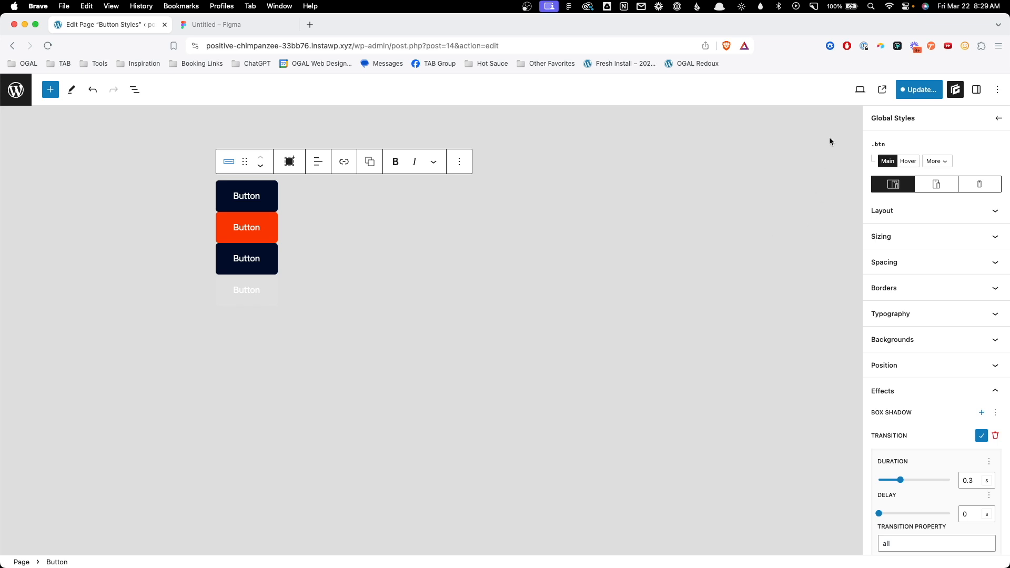
Click Update to save the page and its button styles.
left_click(918, 89)
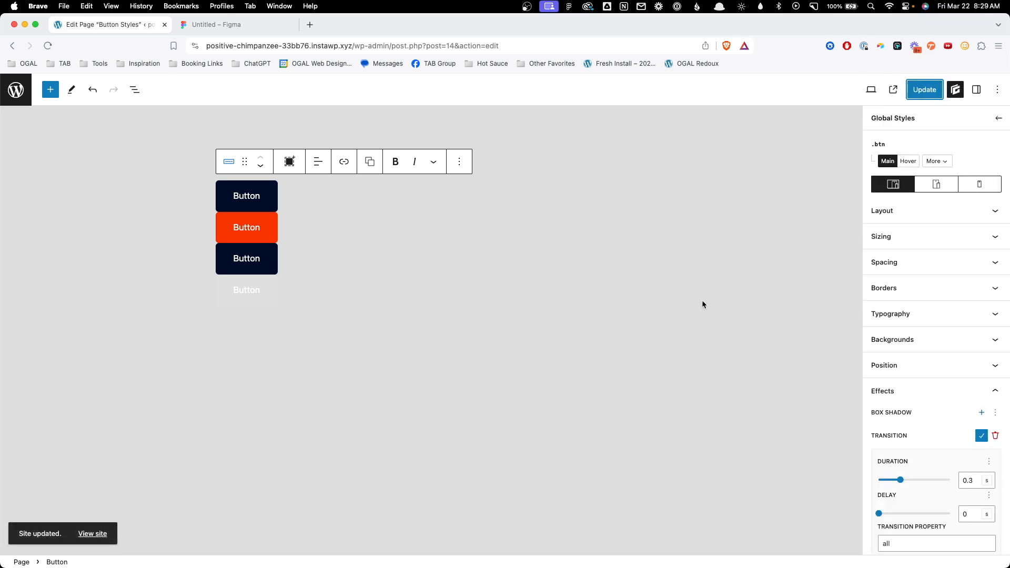